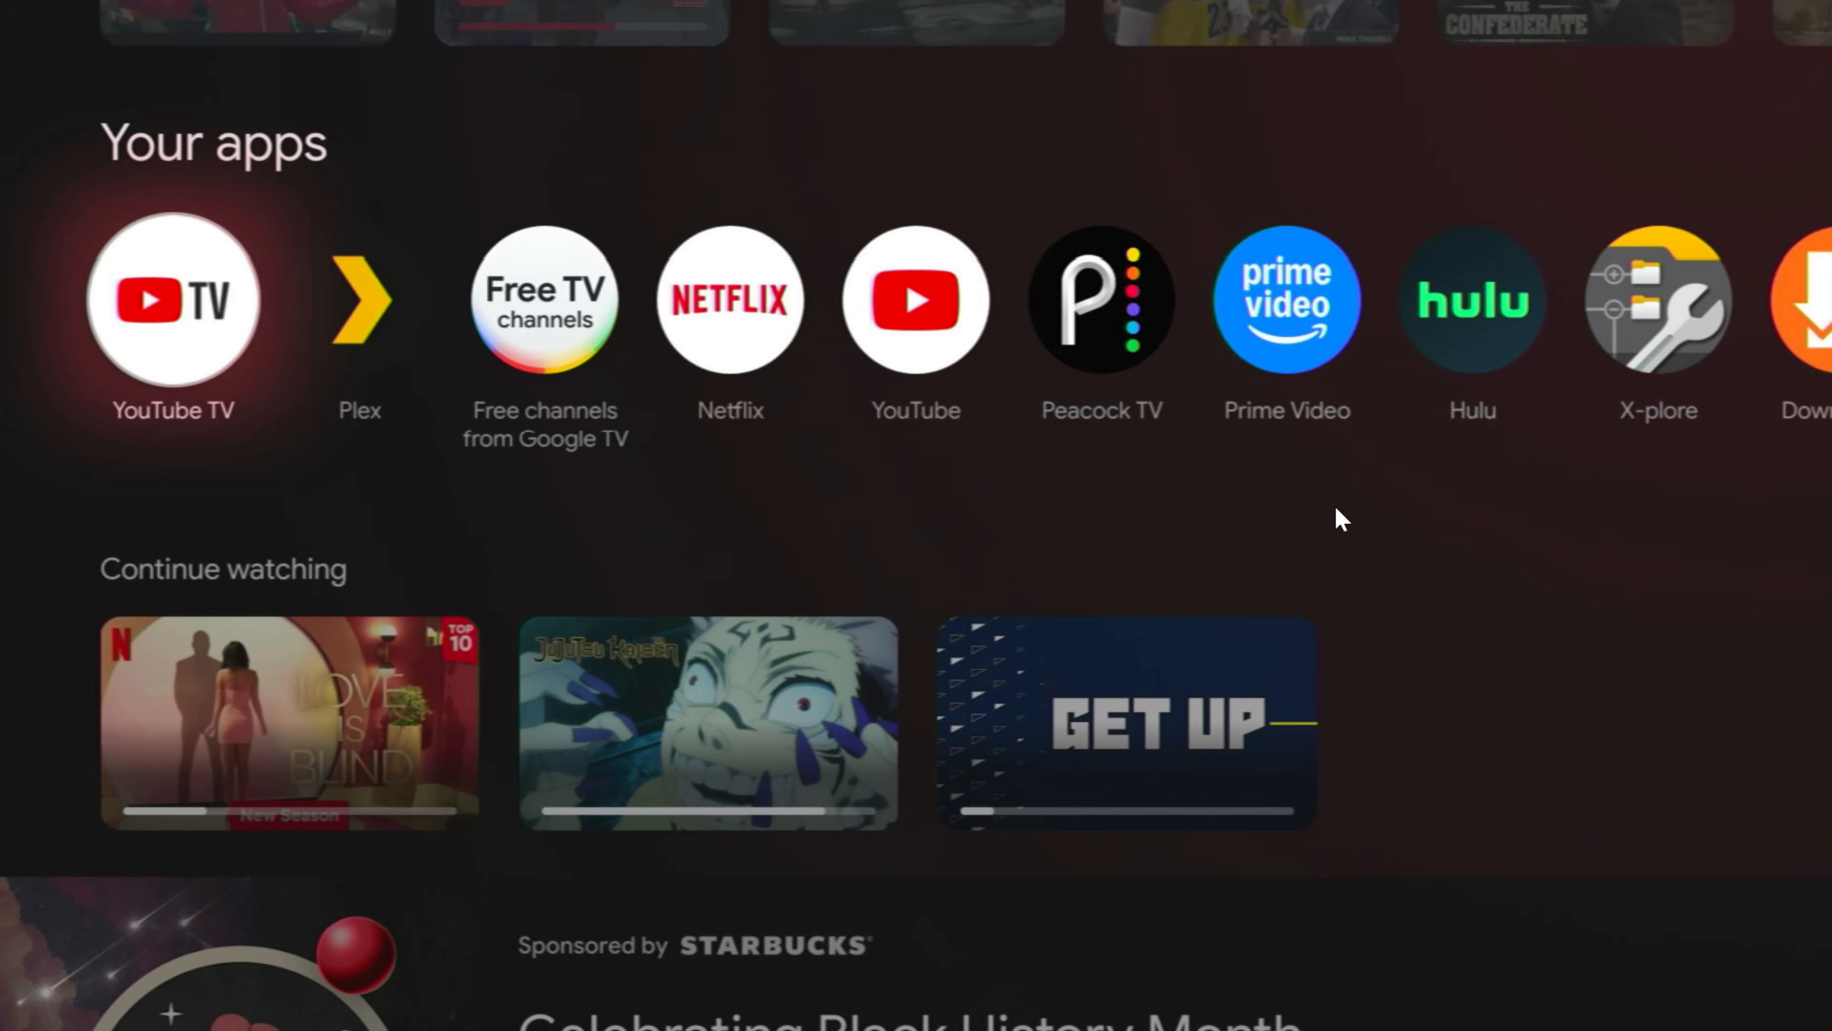
Scroll the Google TV home screen to reach the YouTube app under Your apps.
{"action": "scroll", "scroll_direction": "down", "scroll_amount": 3}
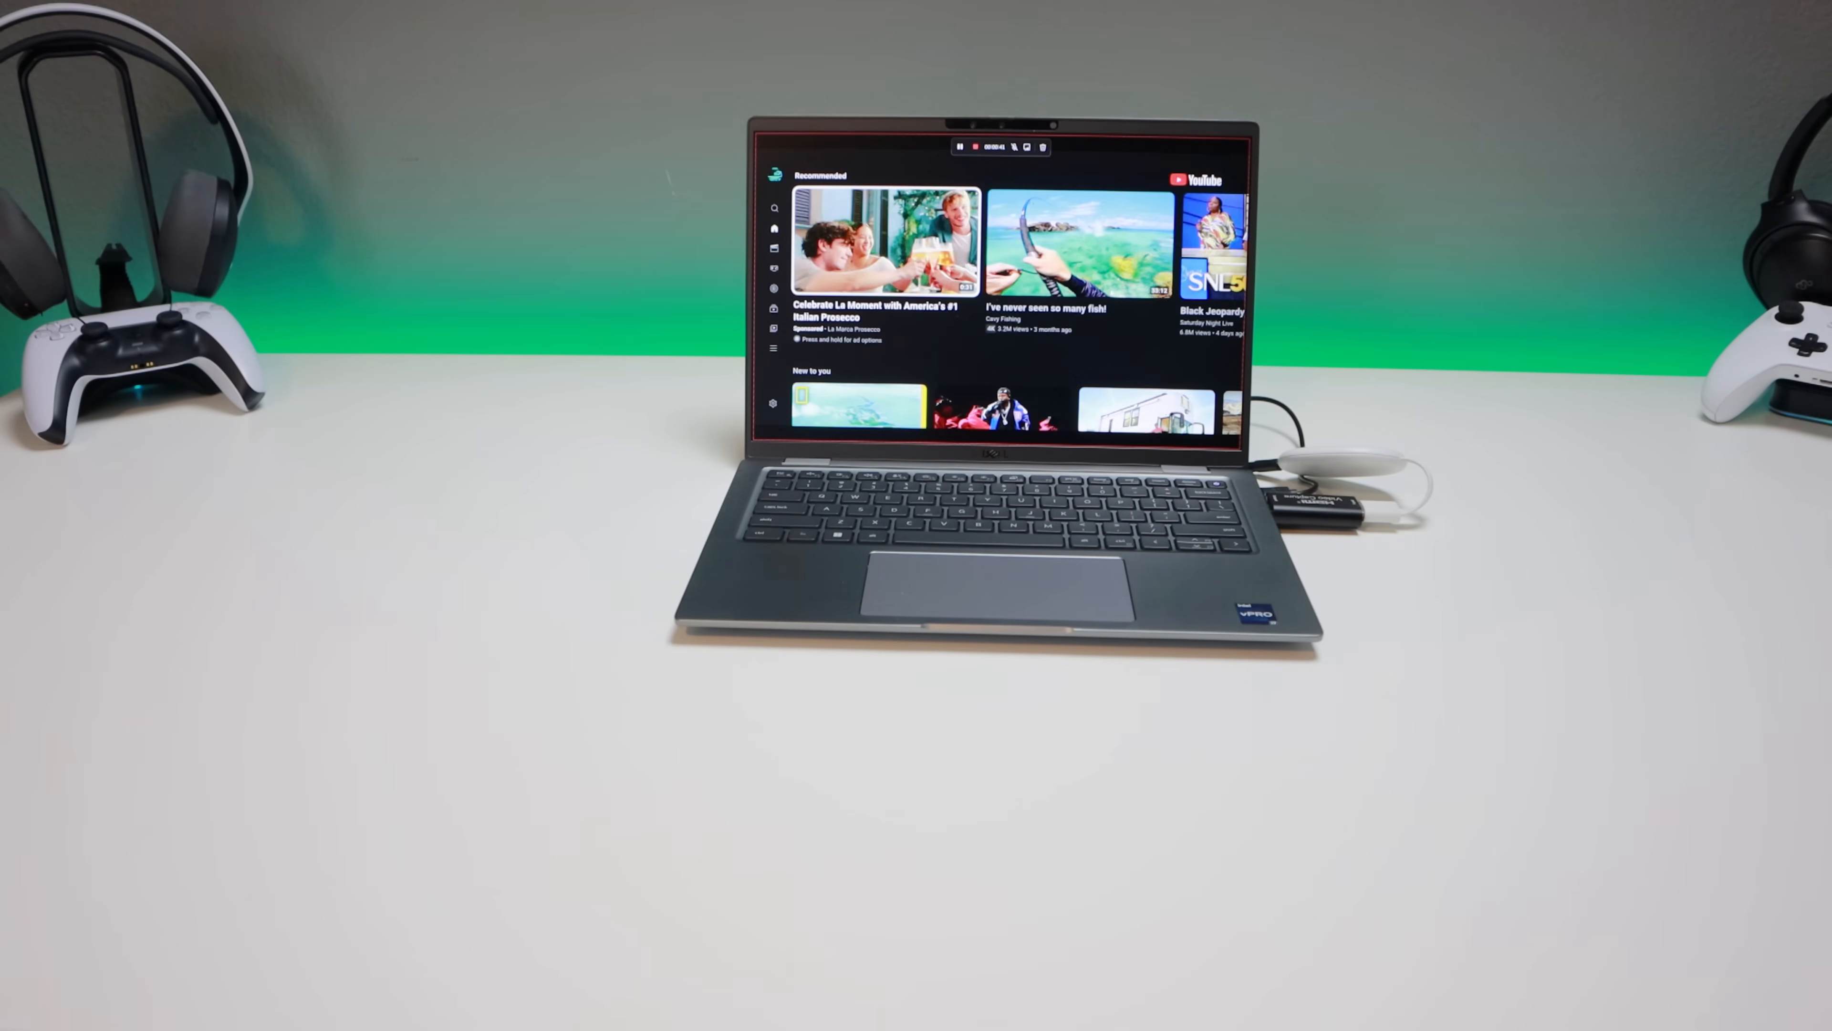
{"action": "left_click", "coordinate": [774, 208]}
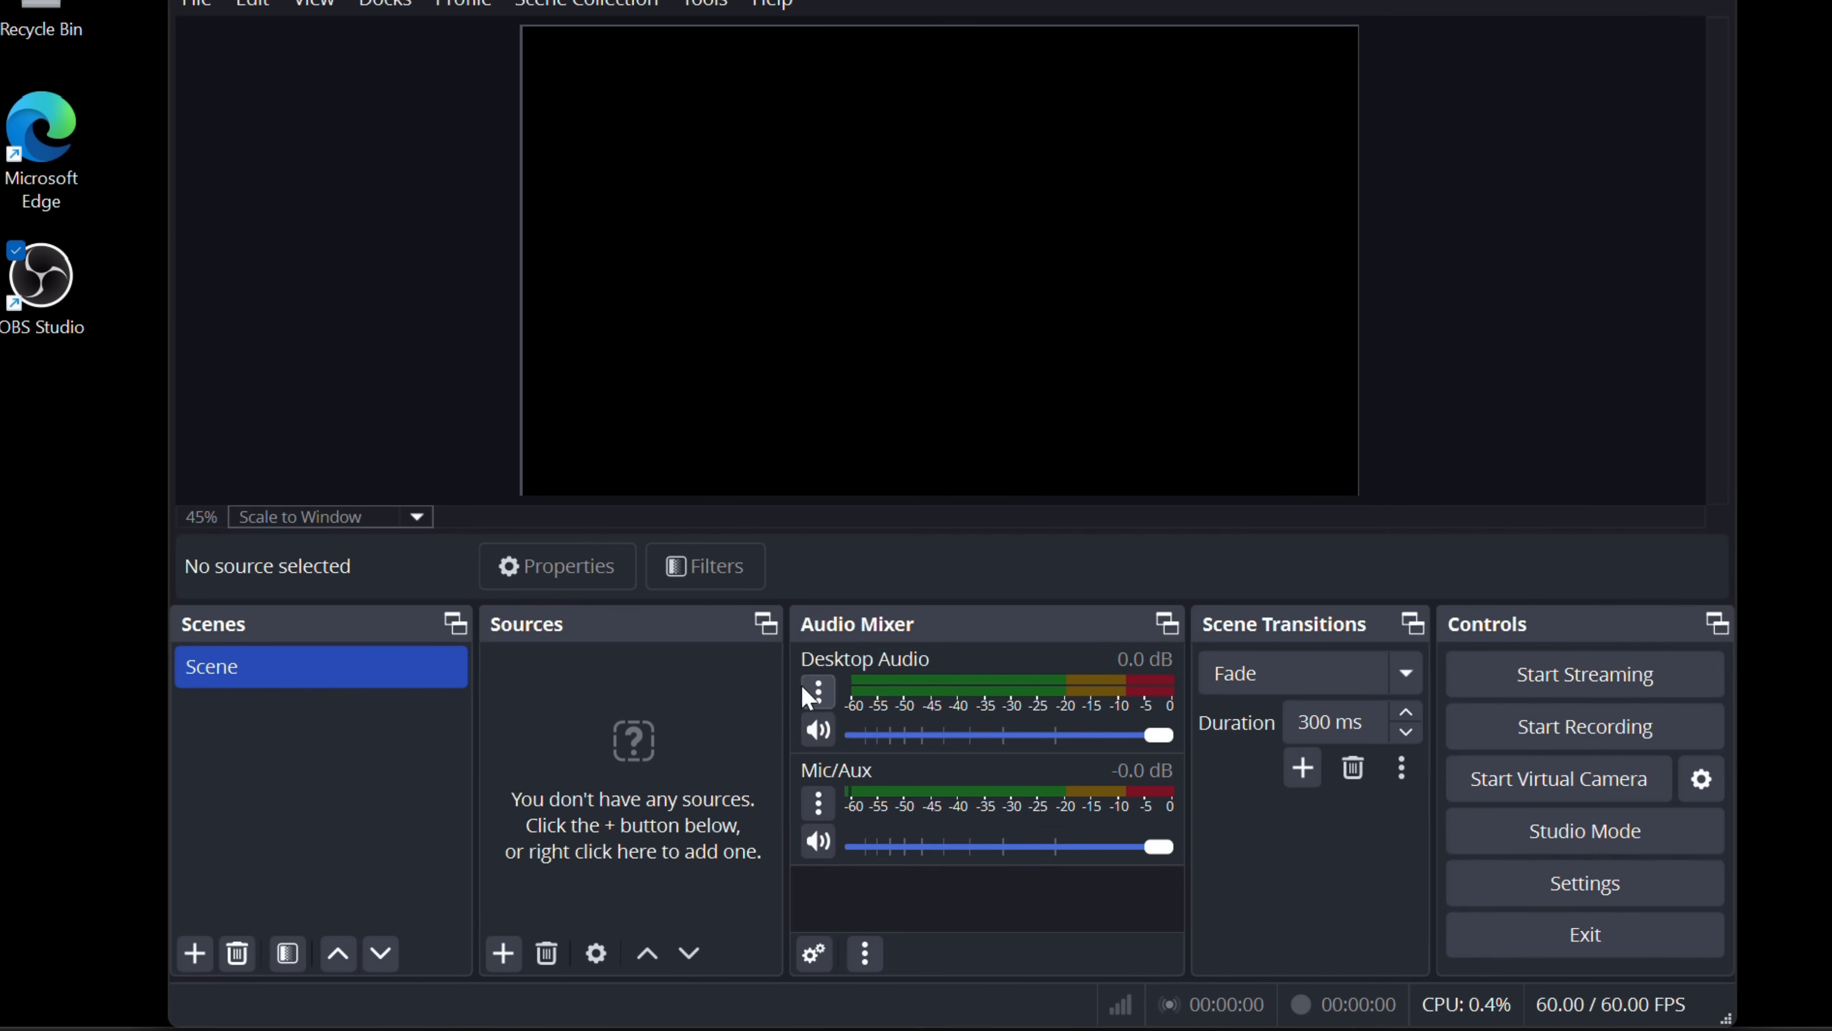
Add a Video Capture Device source with the default name and confirm it.
{"action": "left_click", "coordinate": [503, 952]}
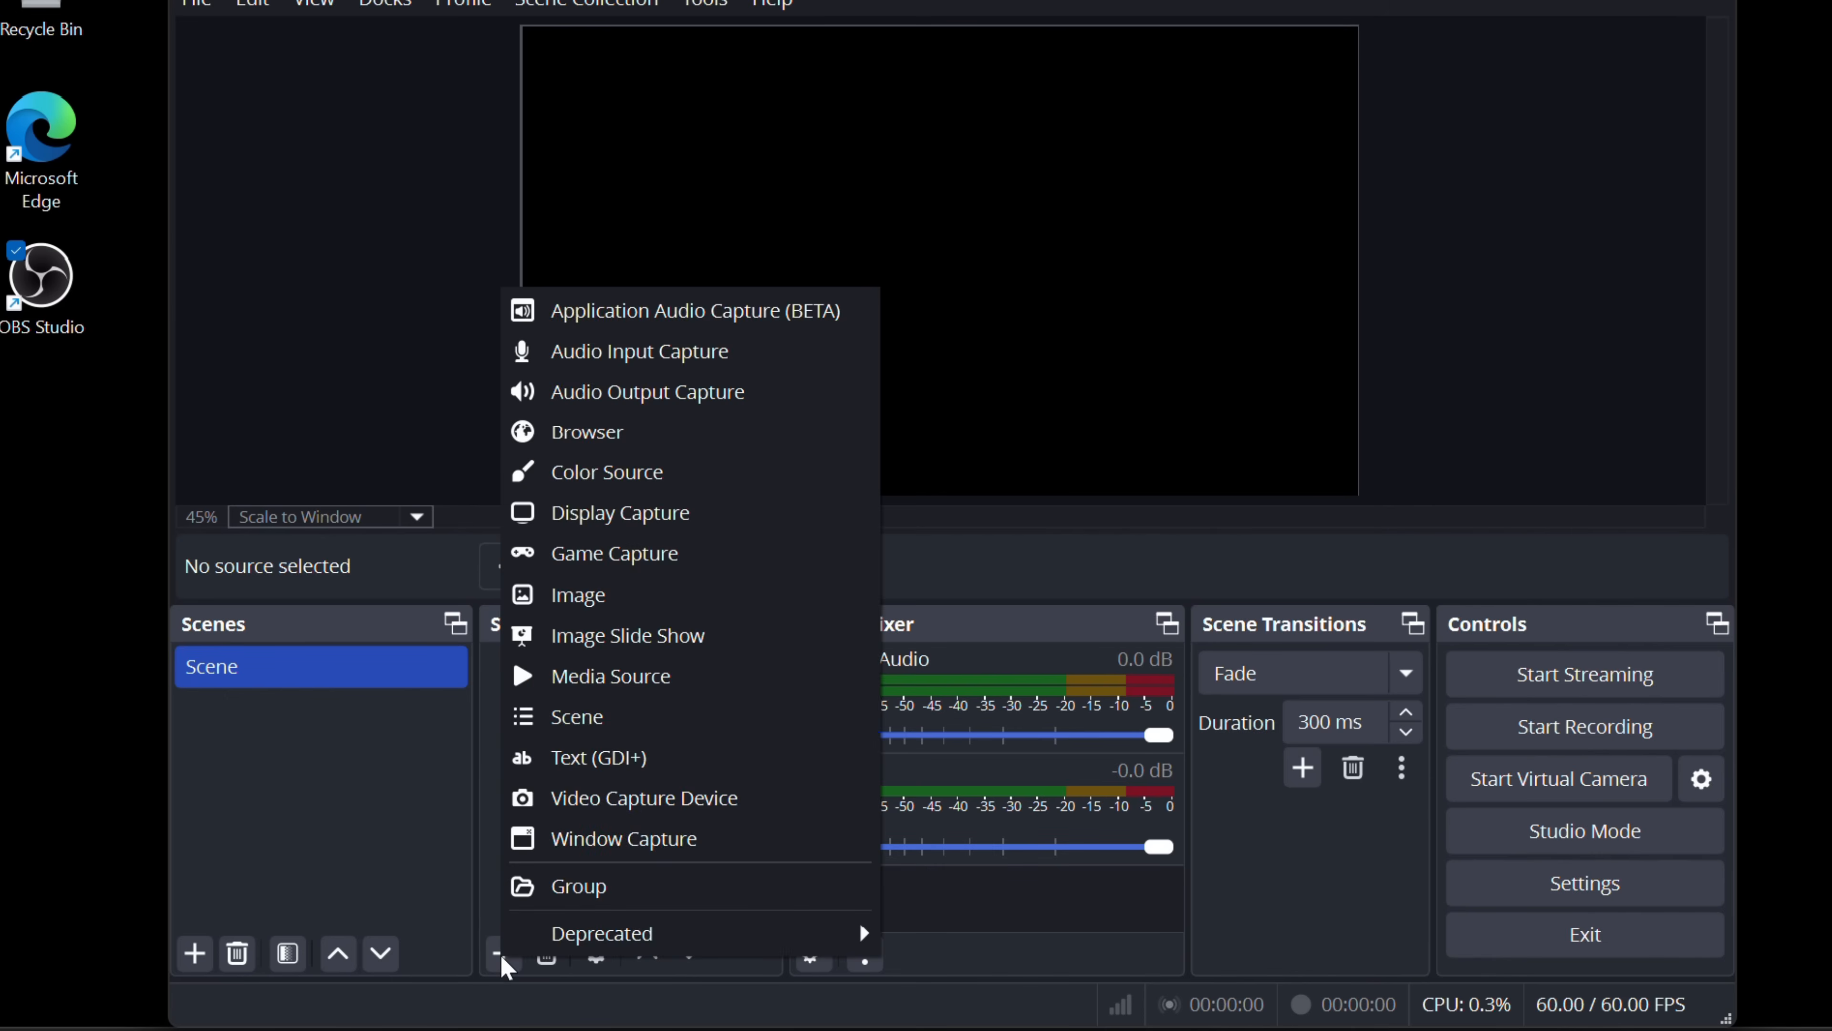
{"action": "mouse_move", "coordinate": [789, 609]}
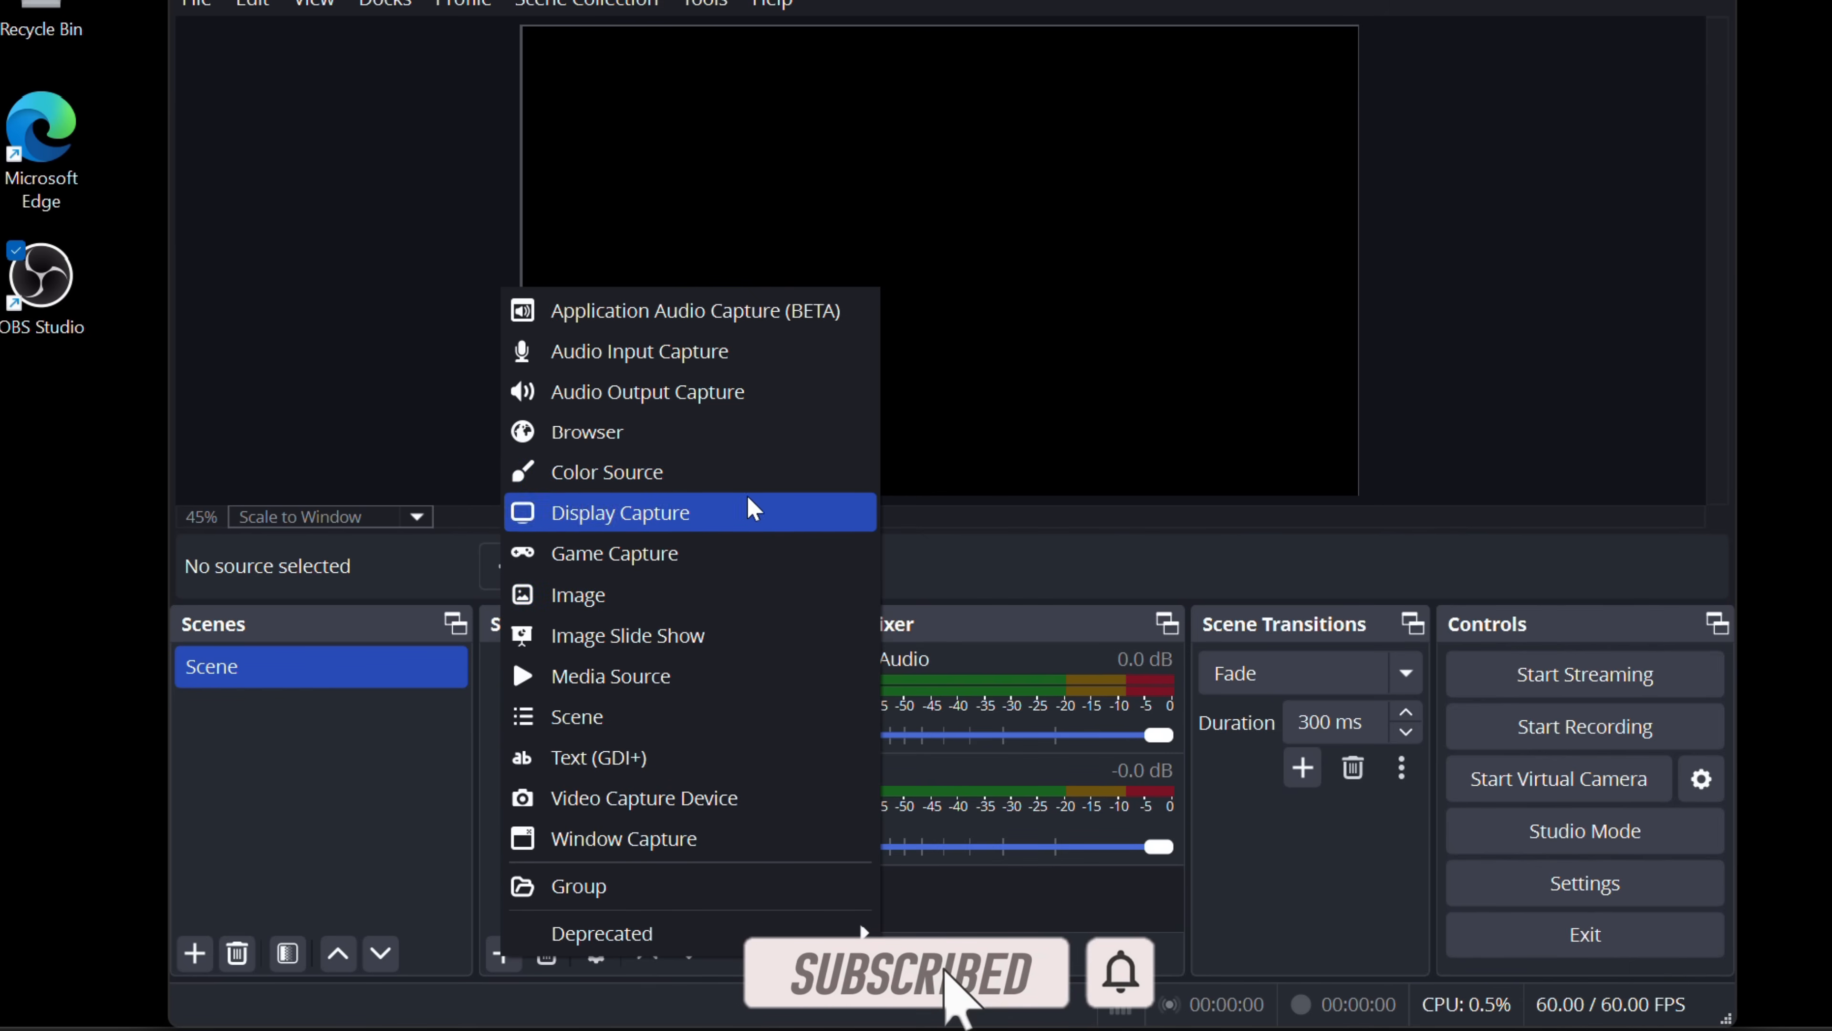
{"action": "mouse_move", "coordinate": [653, 628]}
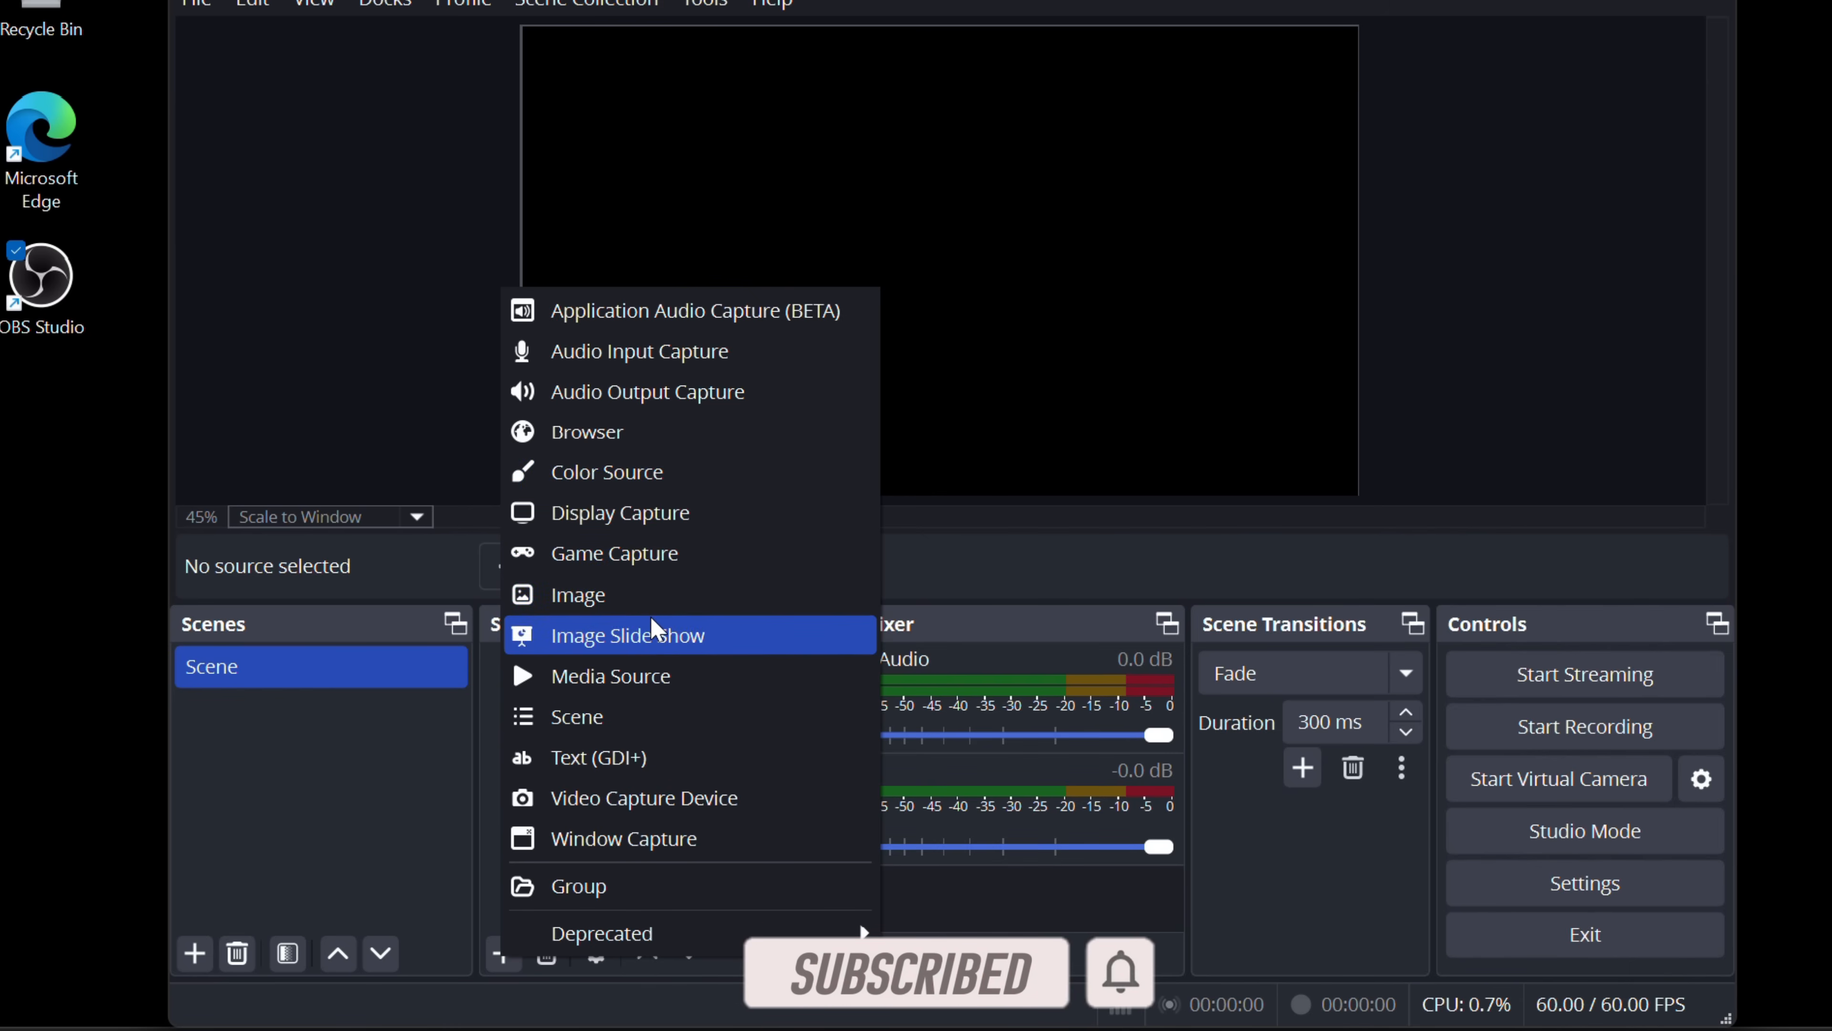
{"action": "mouse_move", "coordinate": [619, 810]}
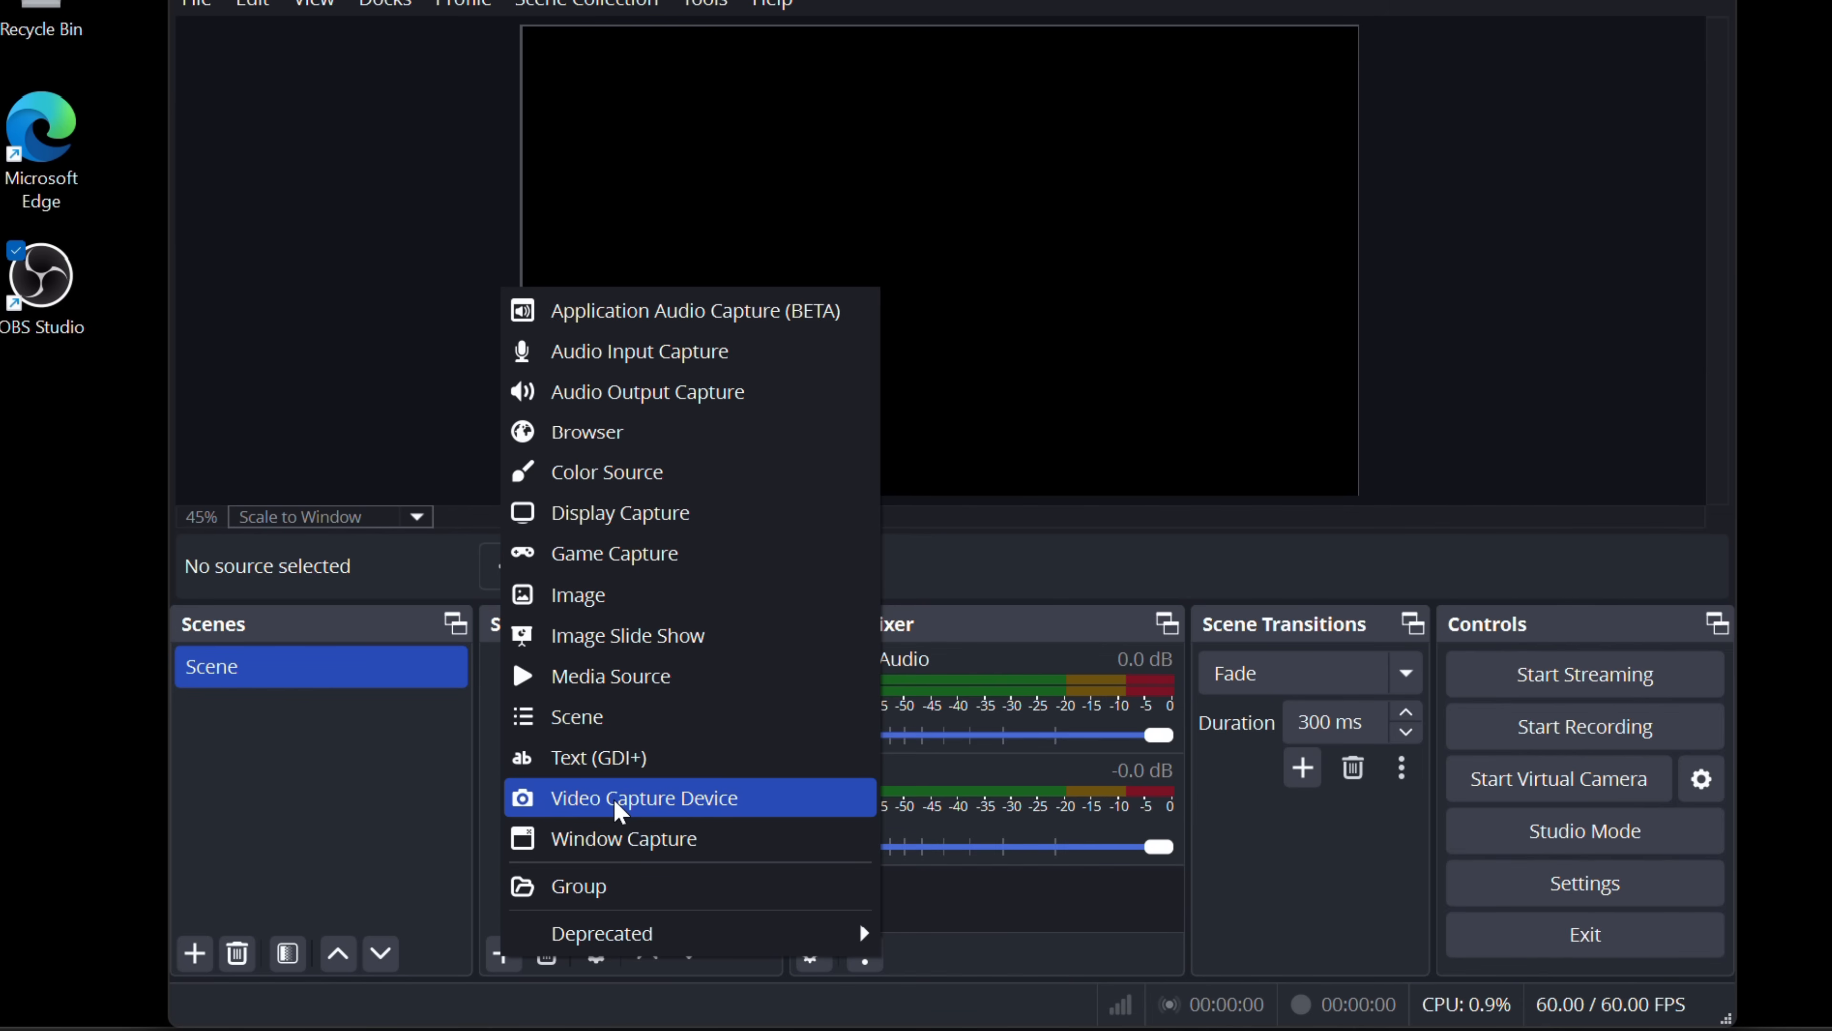
{"action": "left_click", "coordinate": [641, 797]}
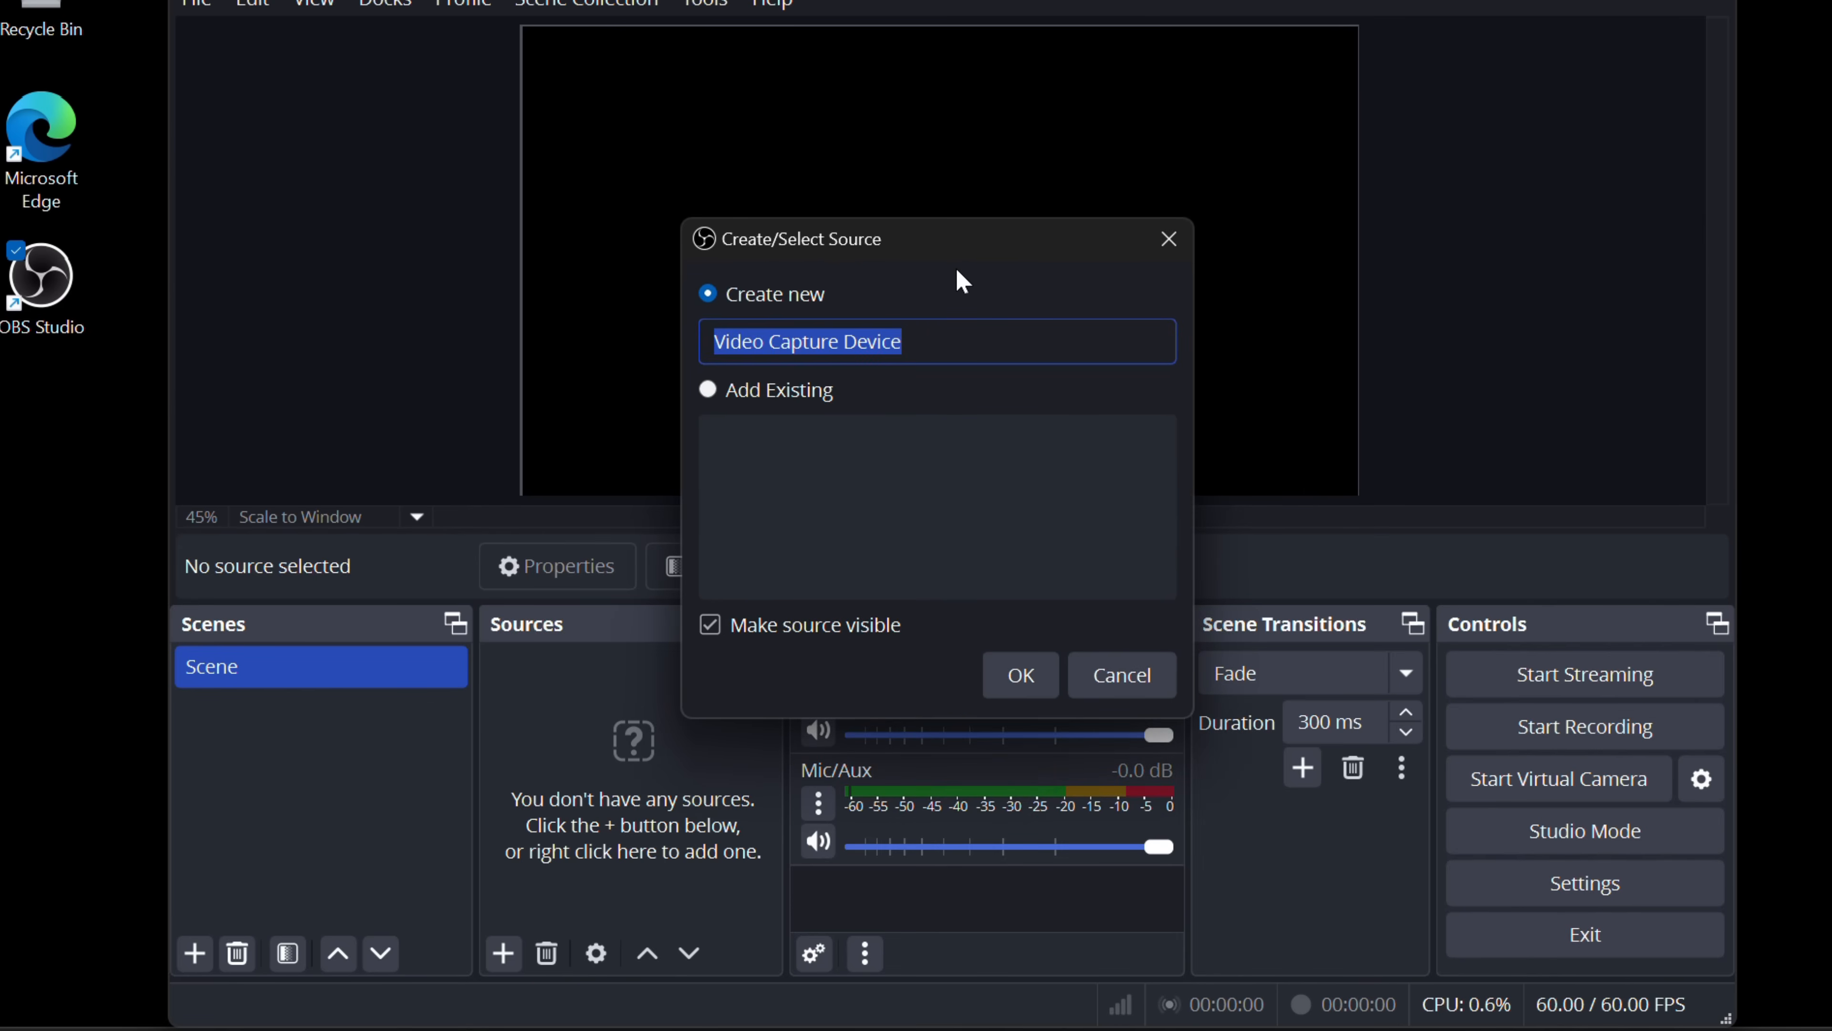
{"action": "left_click", "coordinate": [905, 340]}
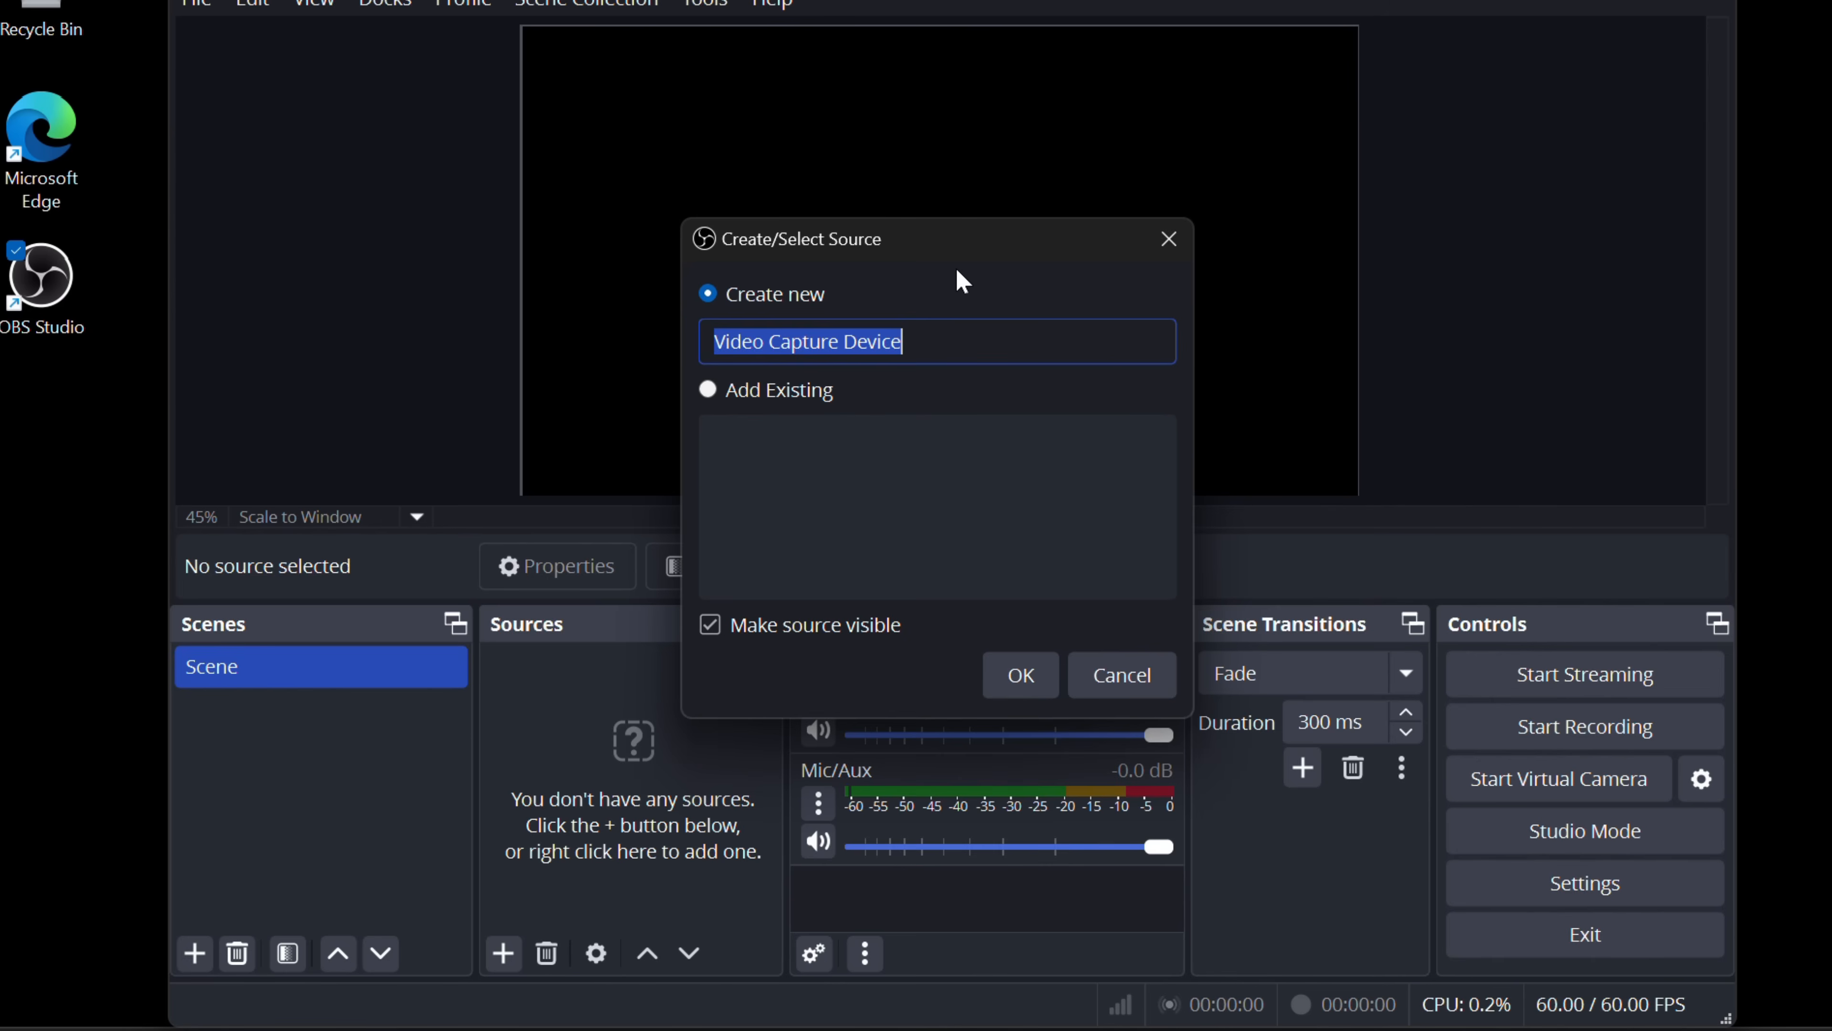
{"action": "mouse_move", "coordinate": [897, 319]}
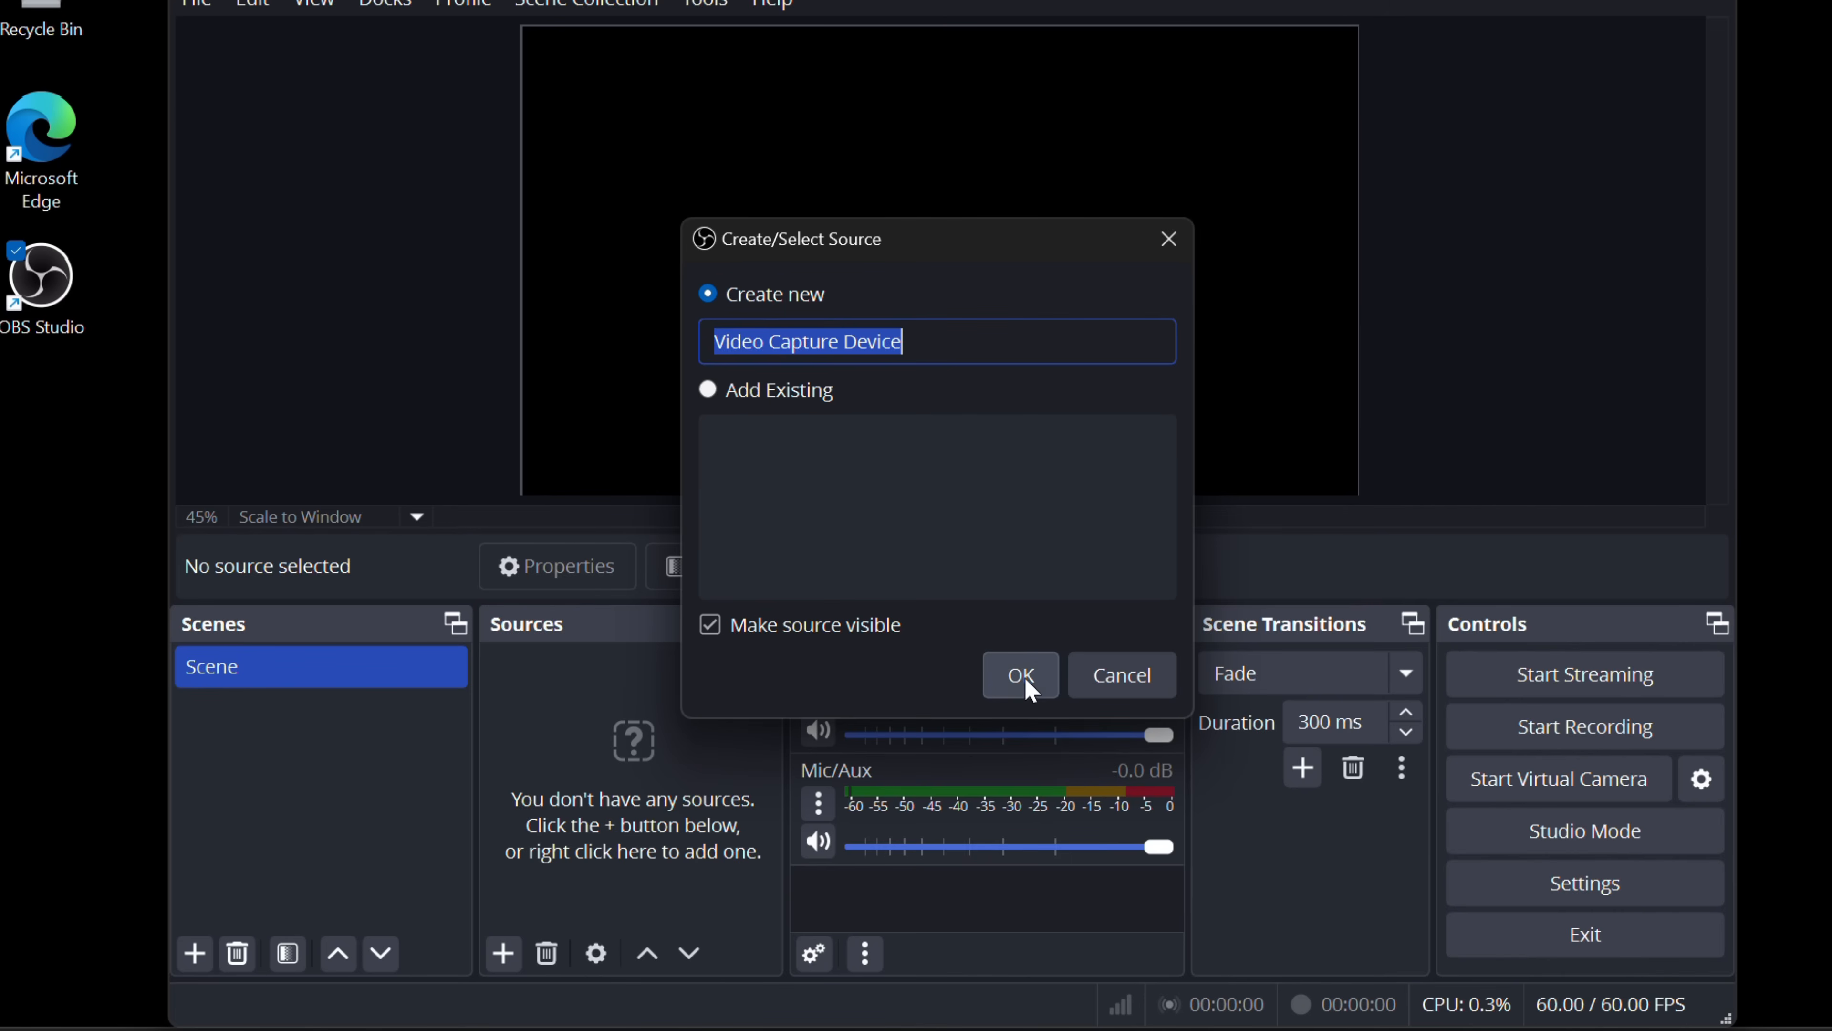
{"action": "left_click", "coordinate": [1019, 675]}
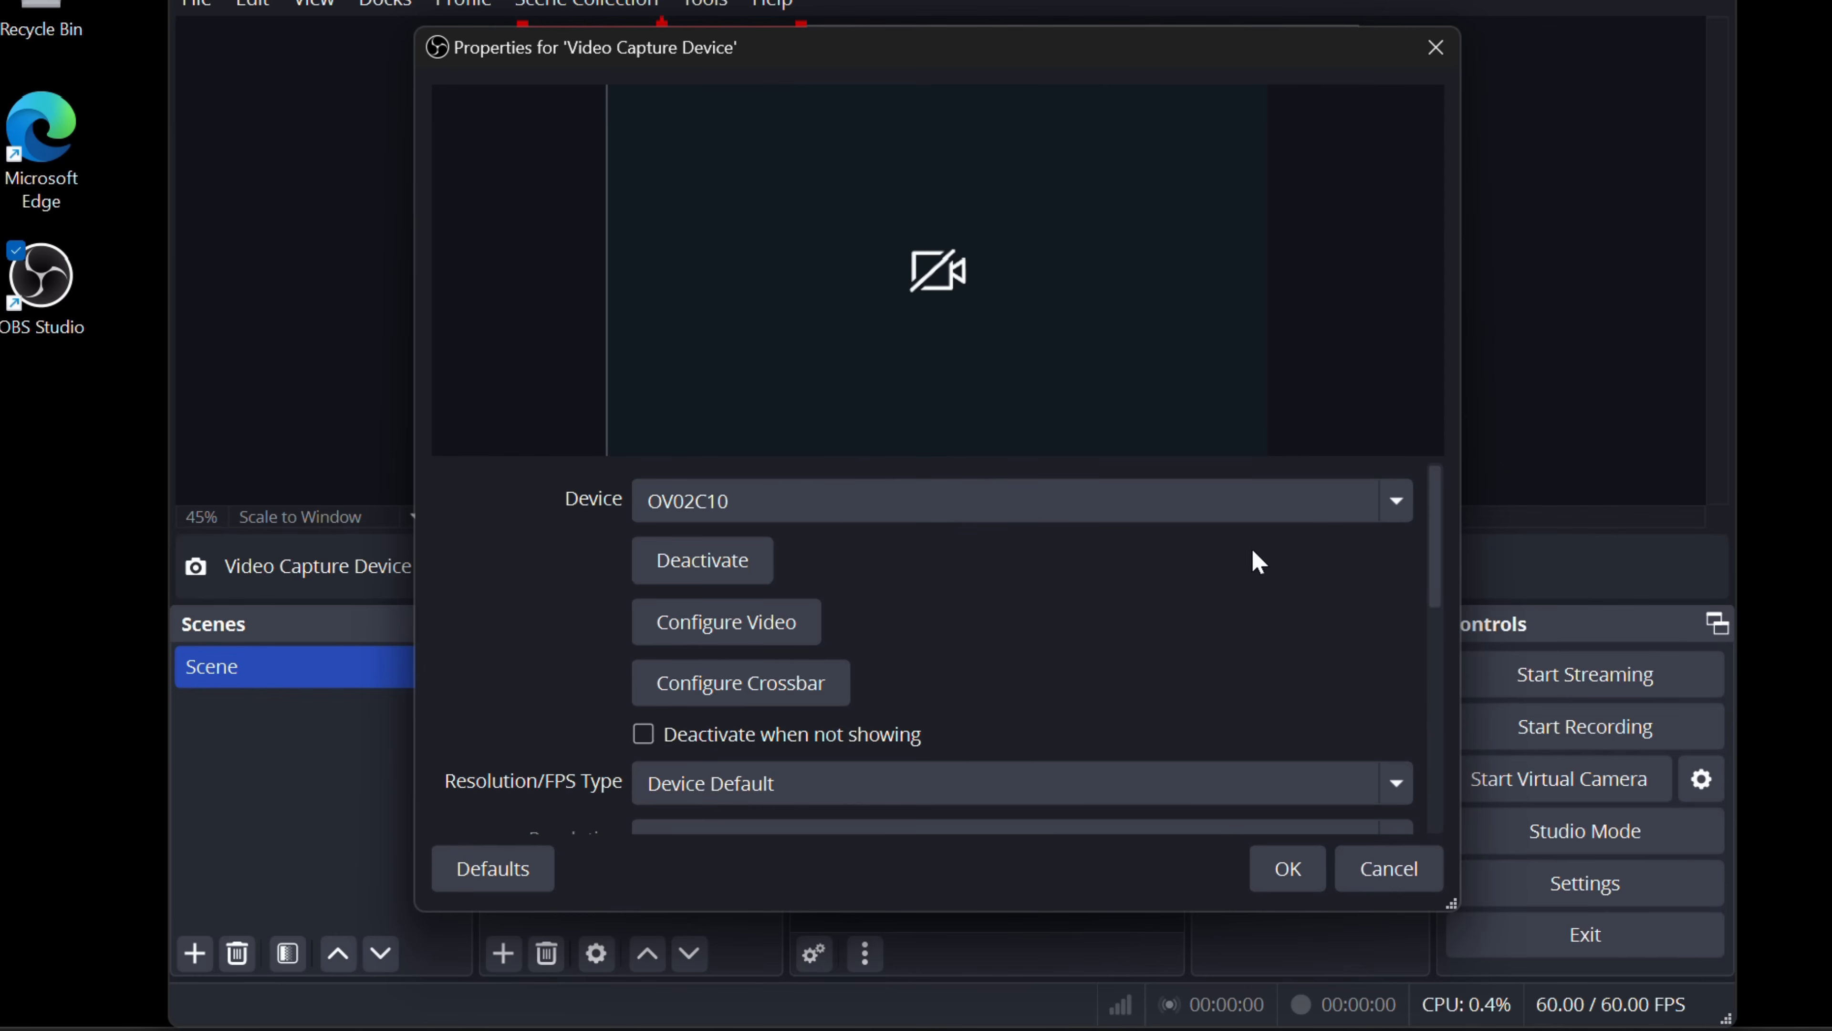
Select USB Video as the device for the Video Capture Device source.
{"action": "left_click", "coordinate": [1394, 500]}
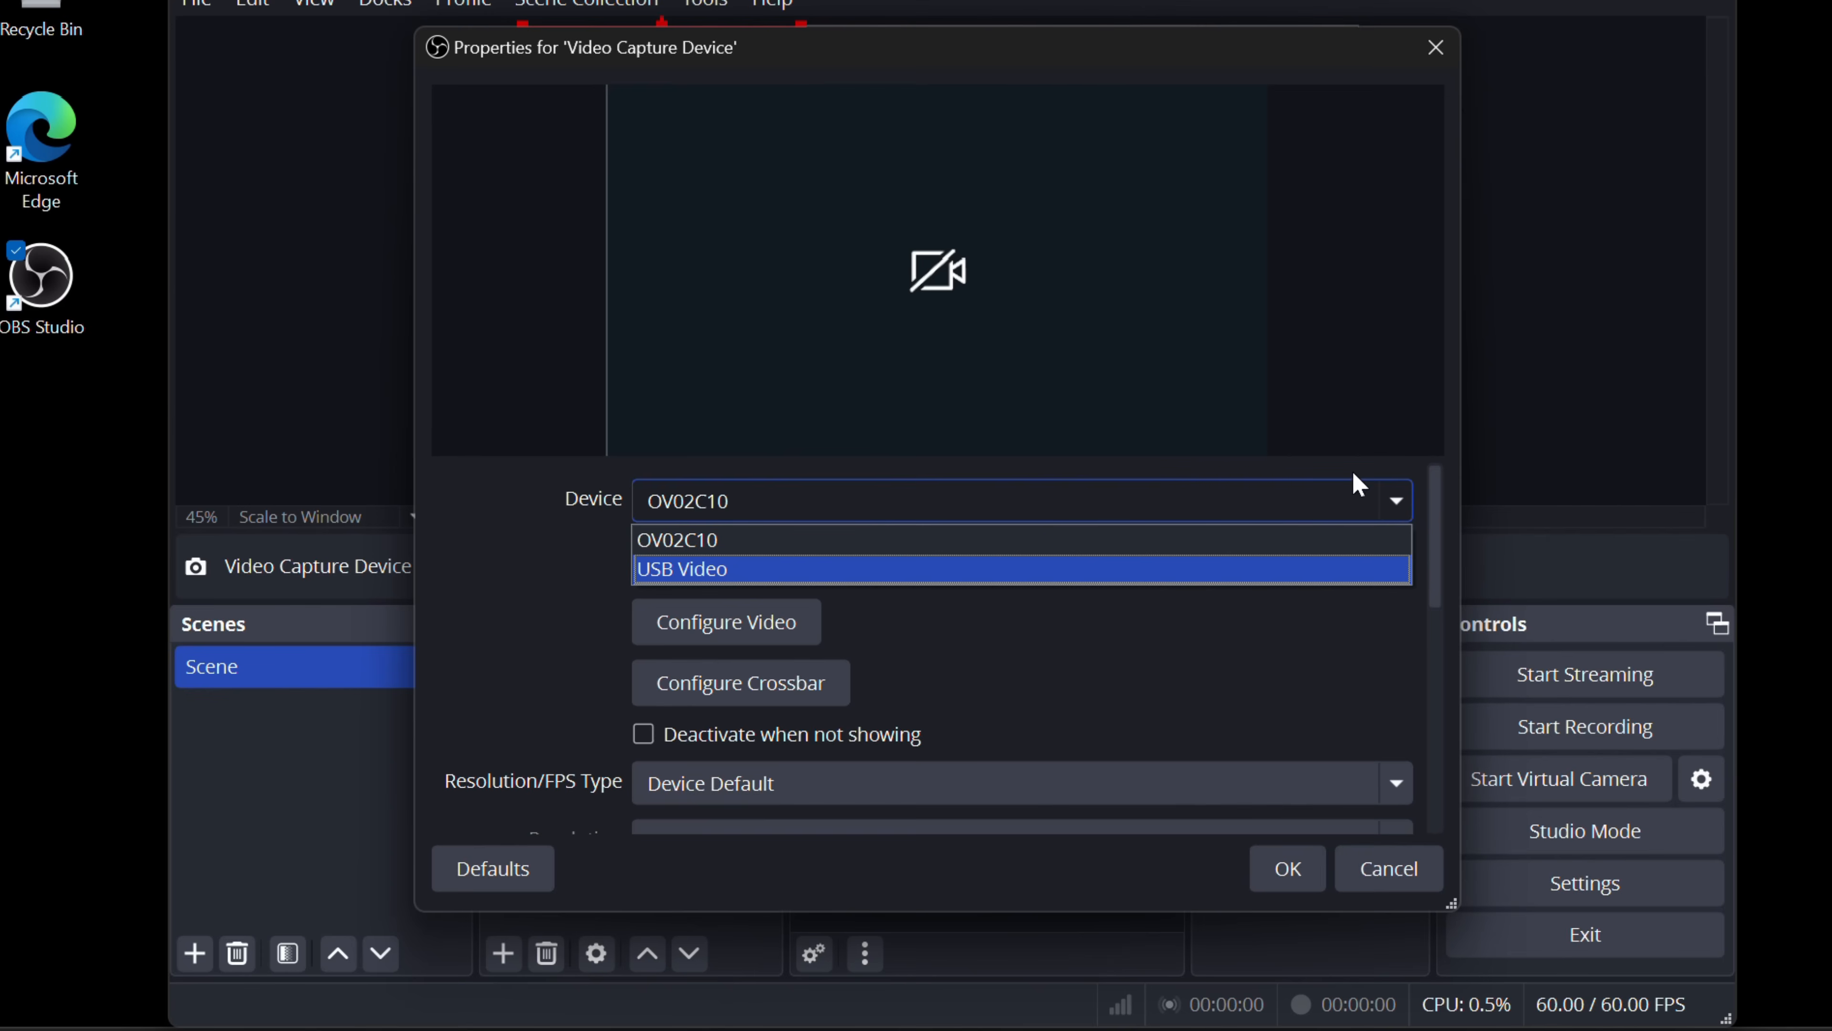
{"action": "mouse_move", "coordinate": [1119, 539]}
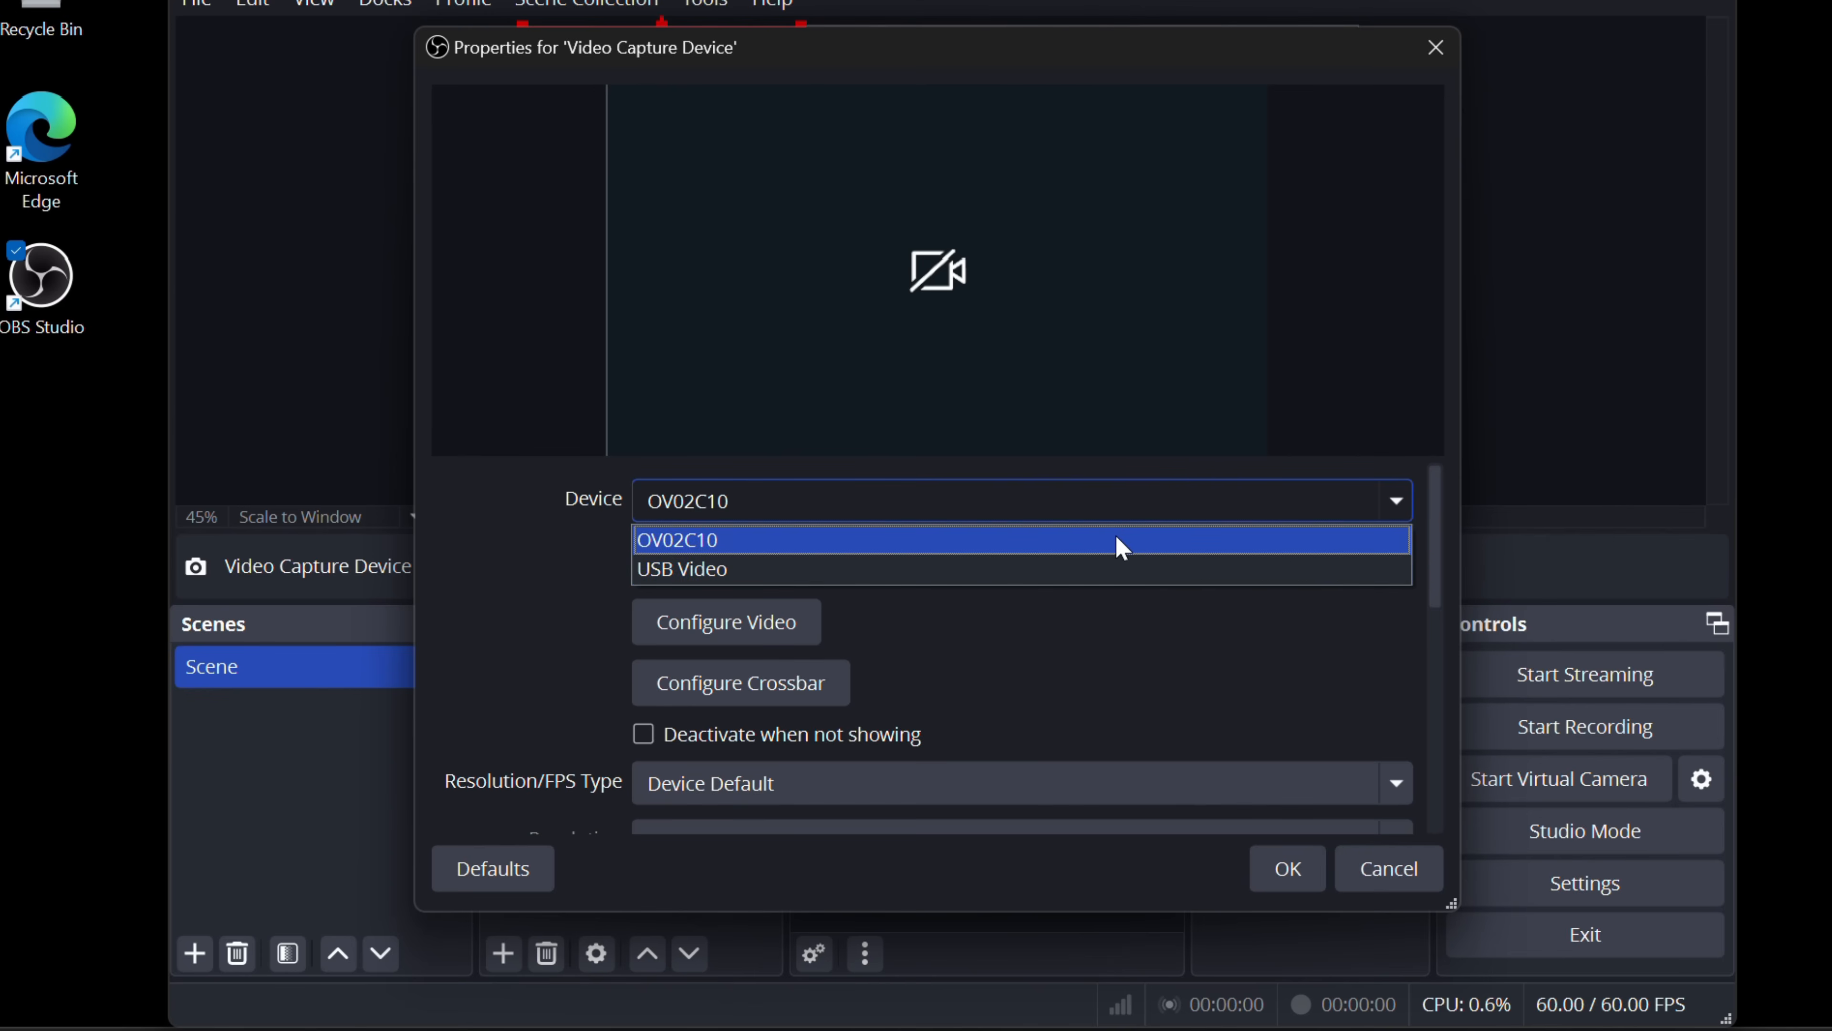
{"action": "mouse_move", "coordinate": [1076, 527]}
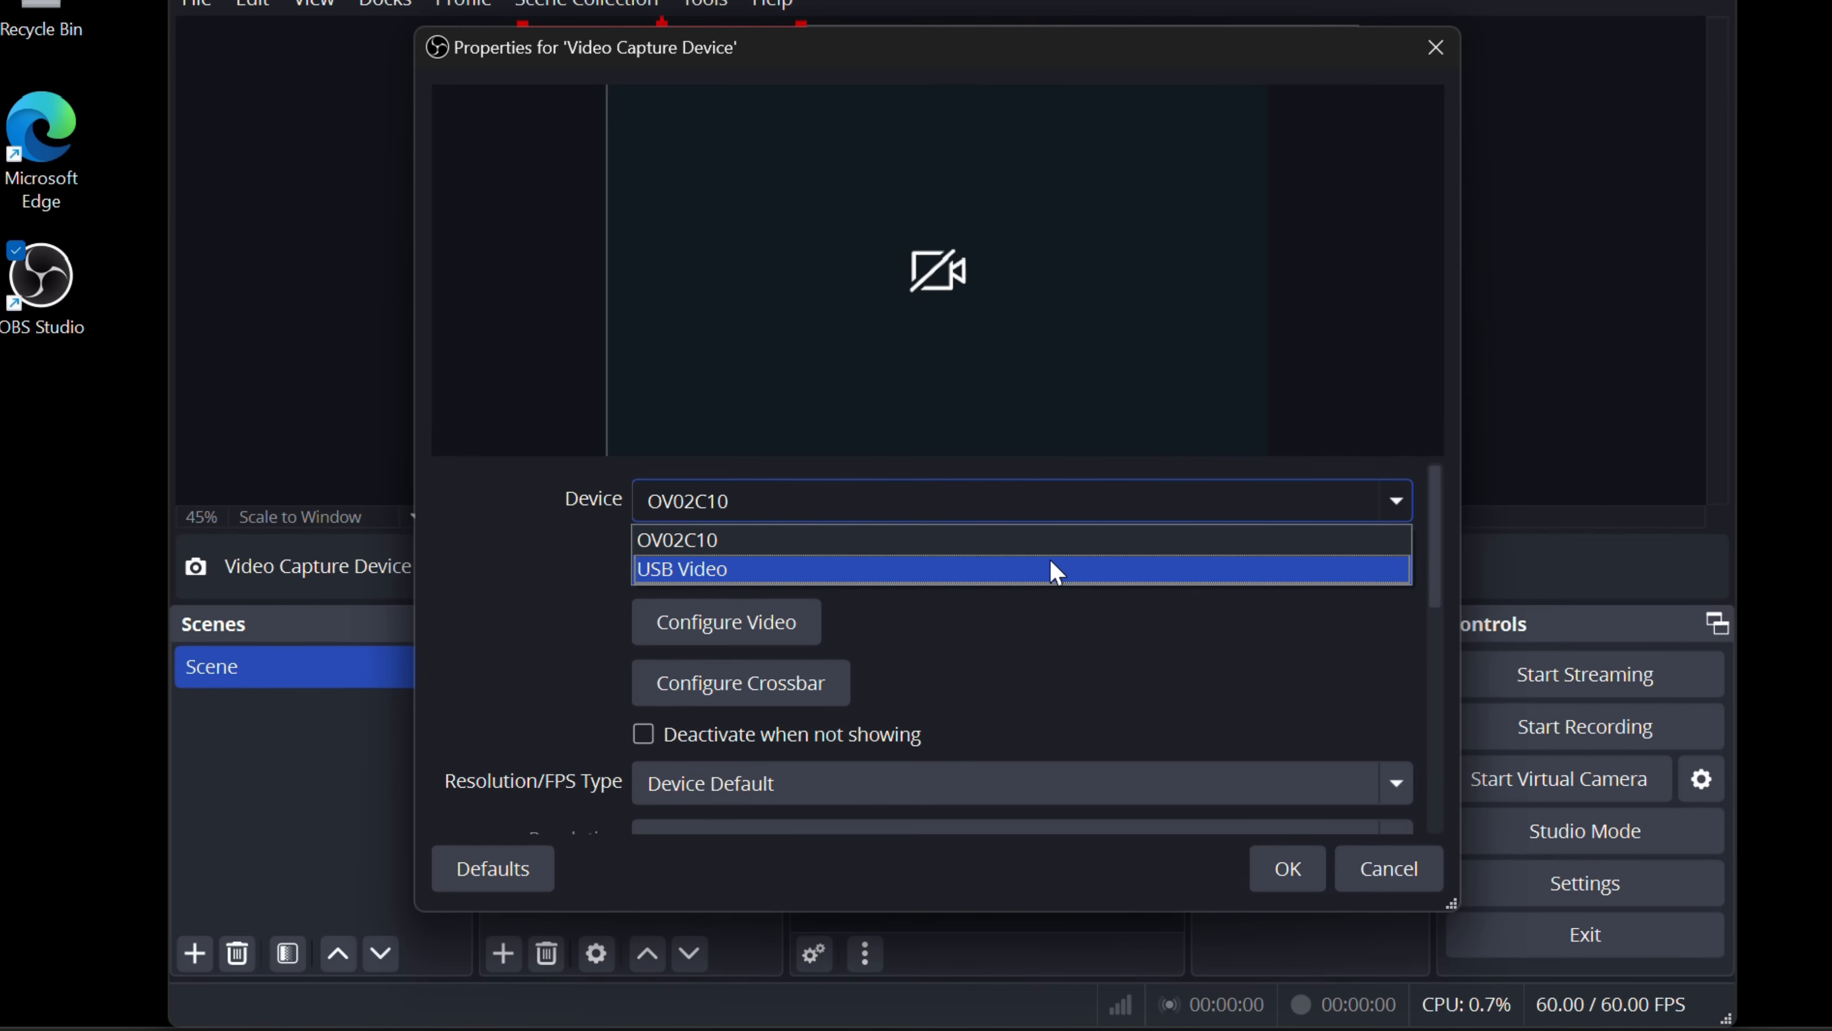
{"action": "left_click", "coordinate": [685, 569]}
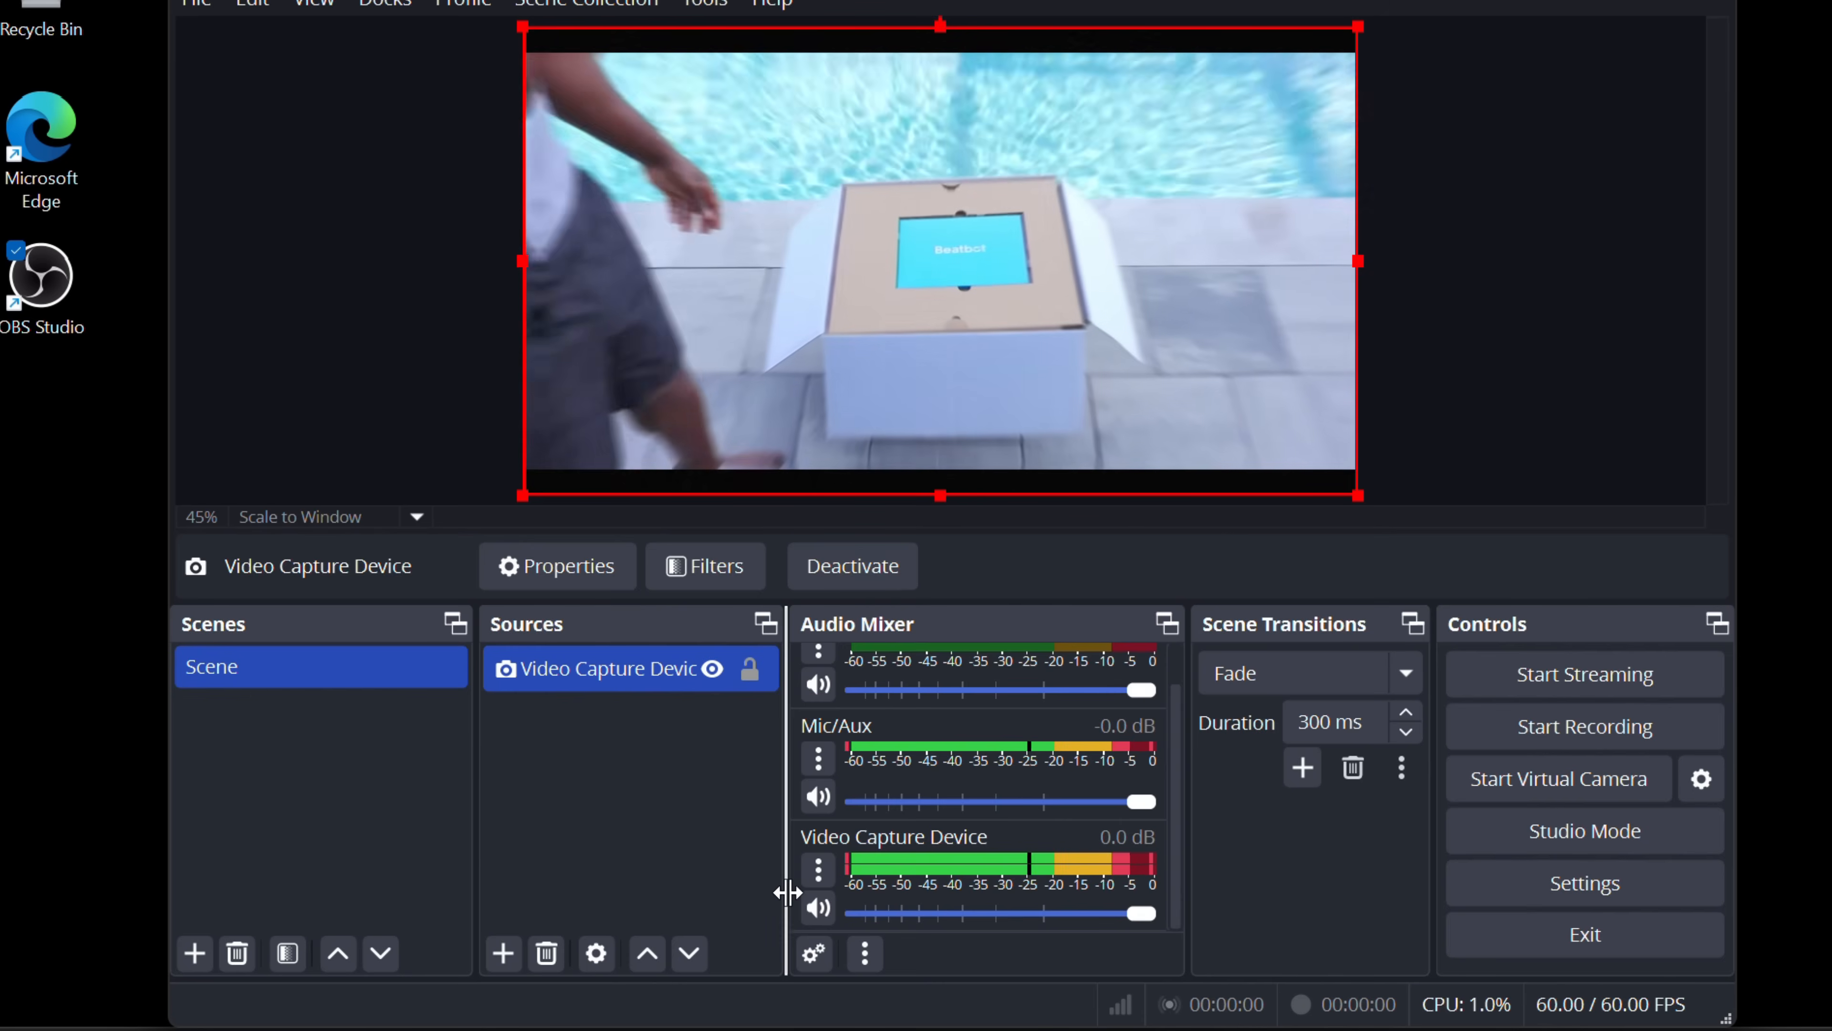
{"action": "mouse_move", "coordinate": [813, 954]}
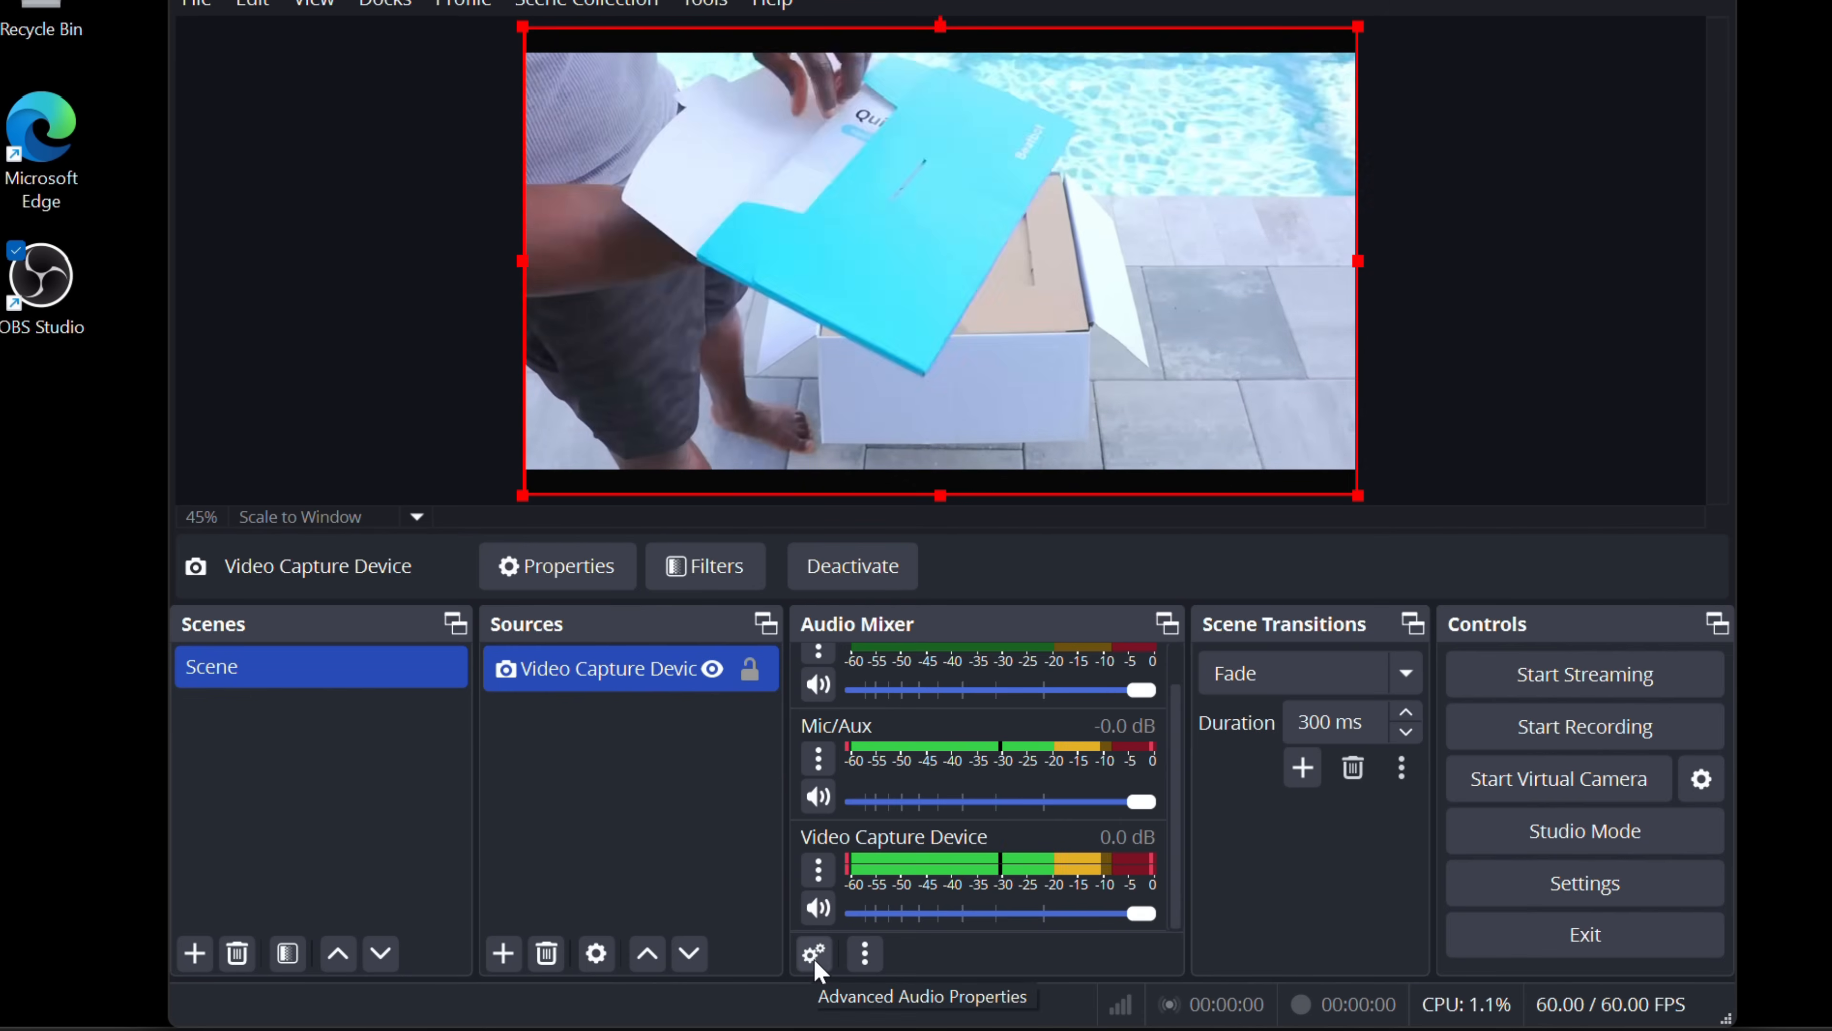
Show Advanced Audio Properties from the Audio Mixer gear icon.
{"action": "left_click", "coordinate": [812, 953]}
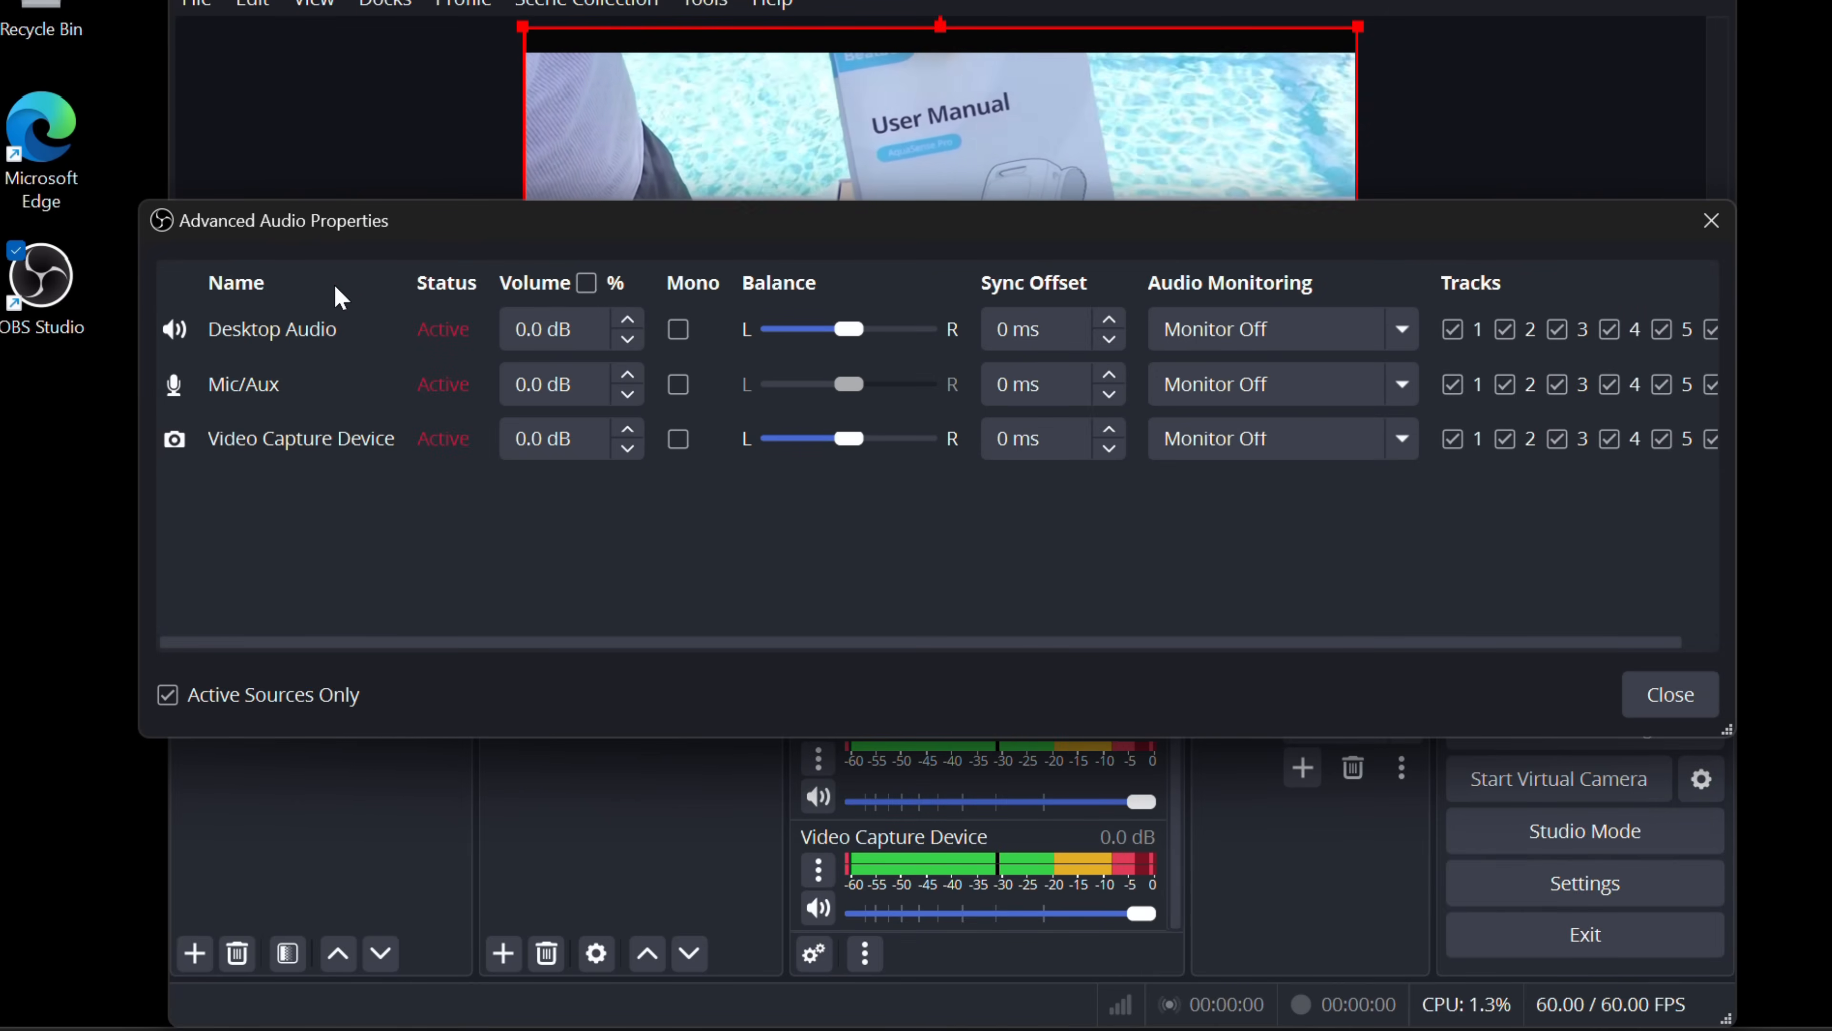
{"action": "mouse_move", "coordinate": [266, 395]}
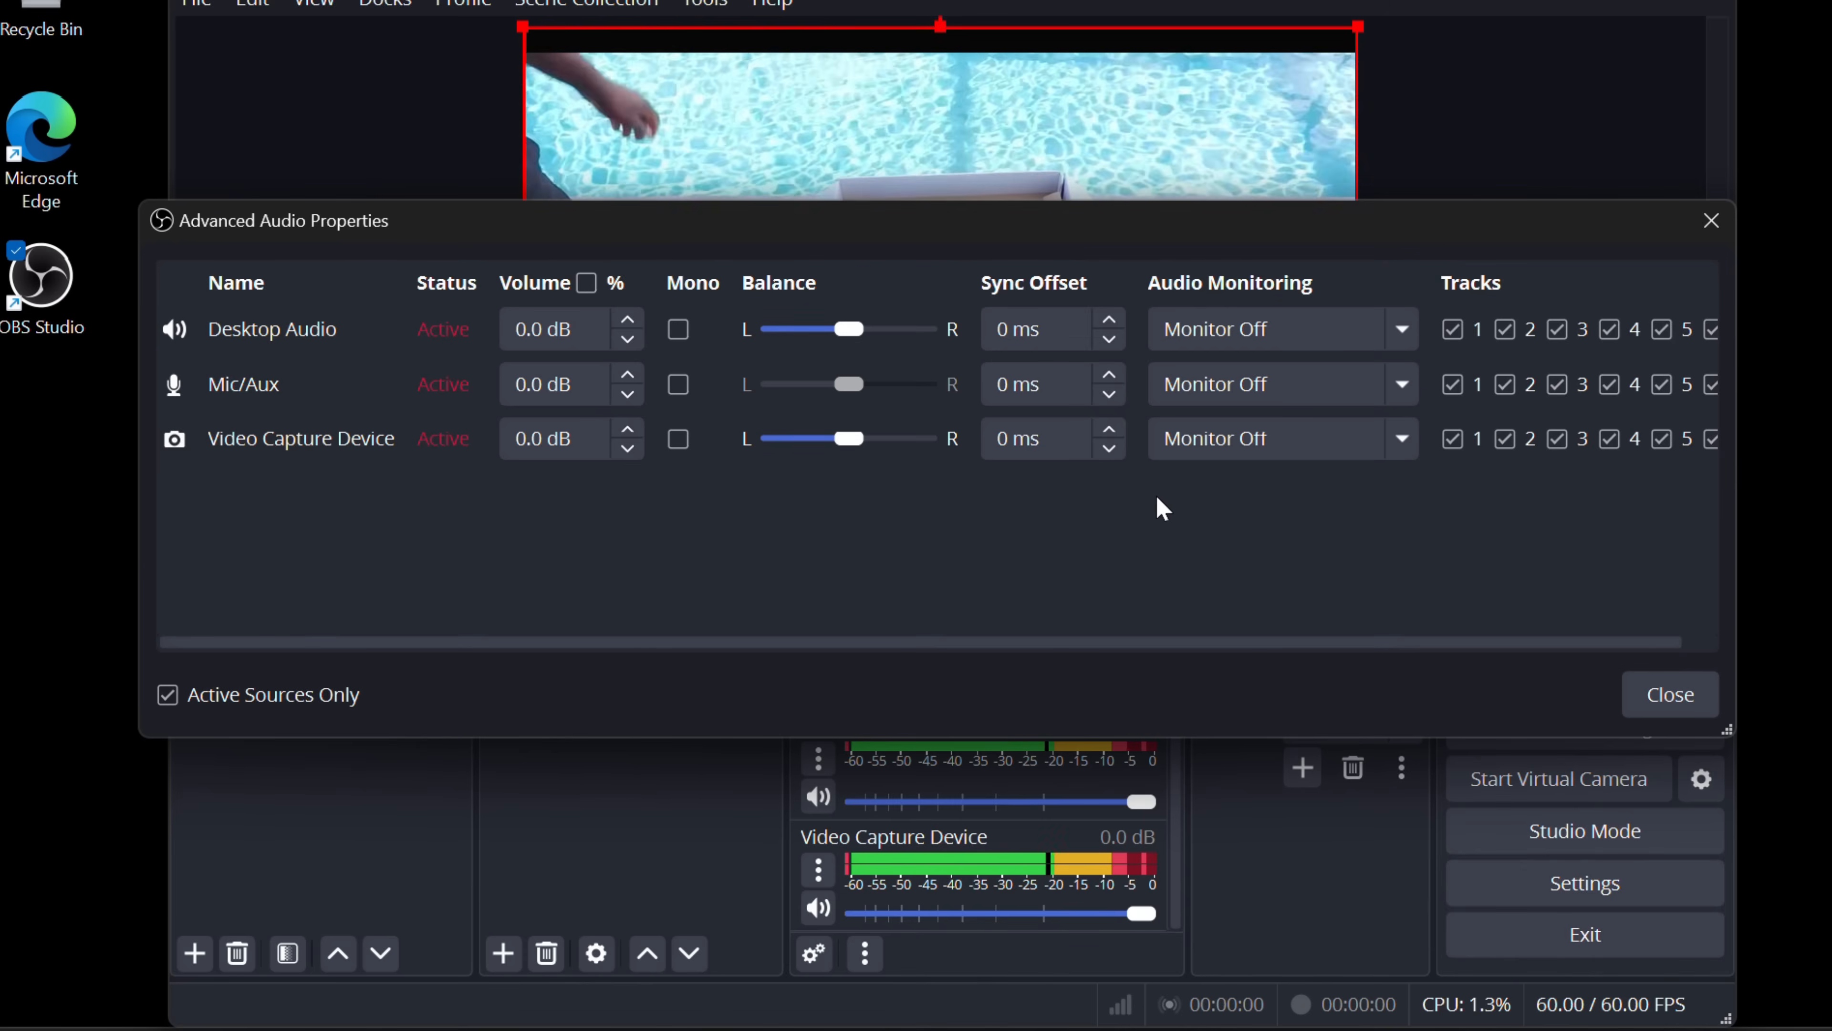
{"action": "mouse_move", "coordinate": [1353, 449]}
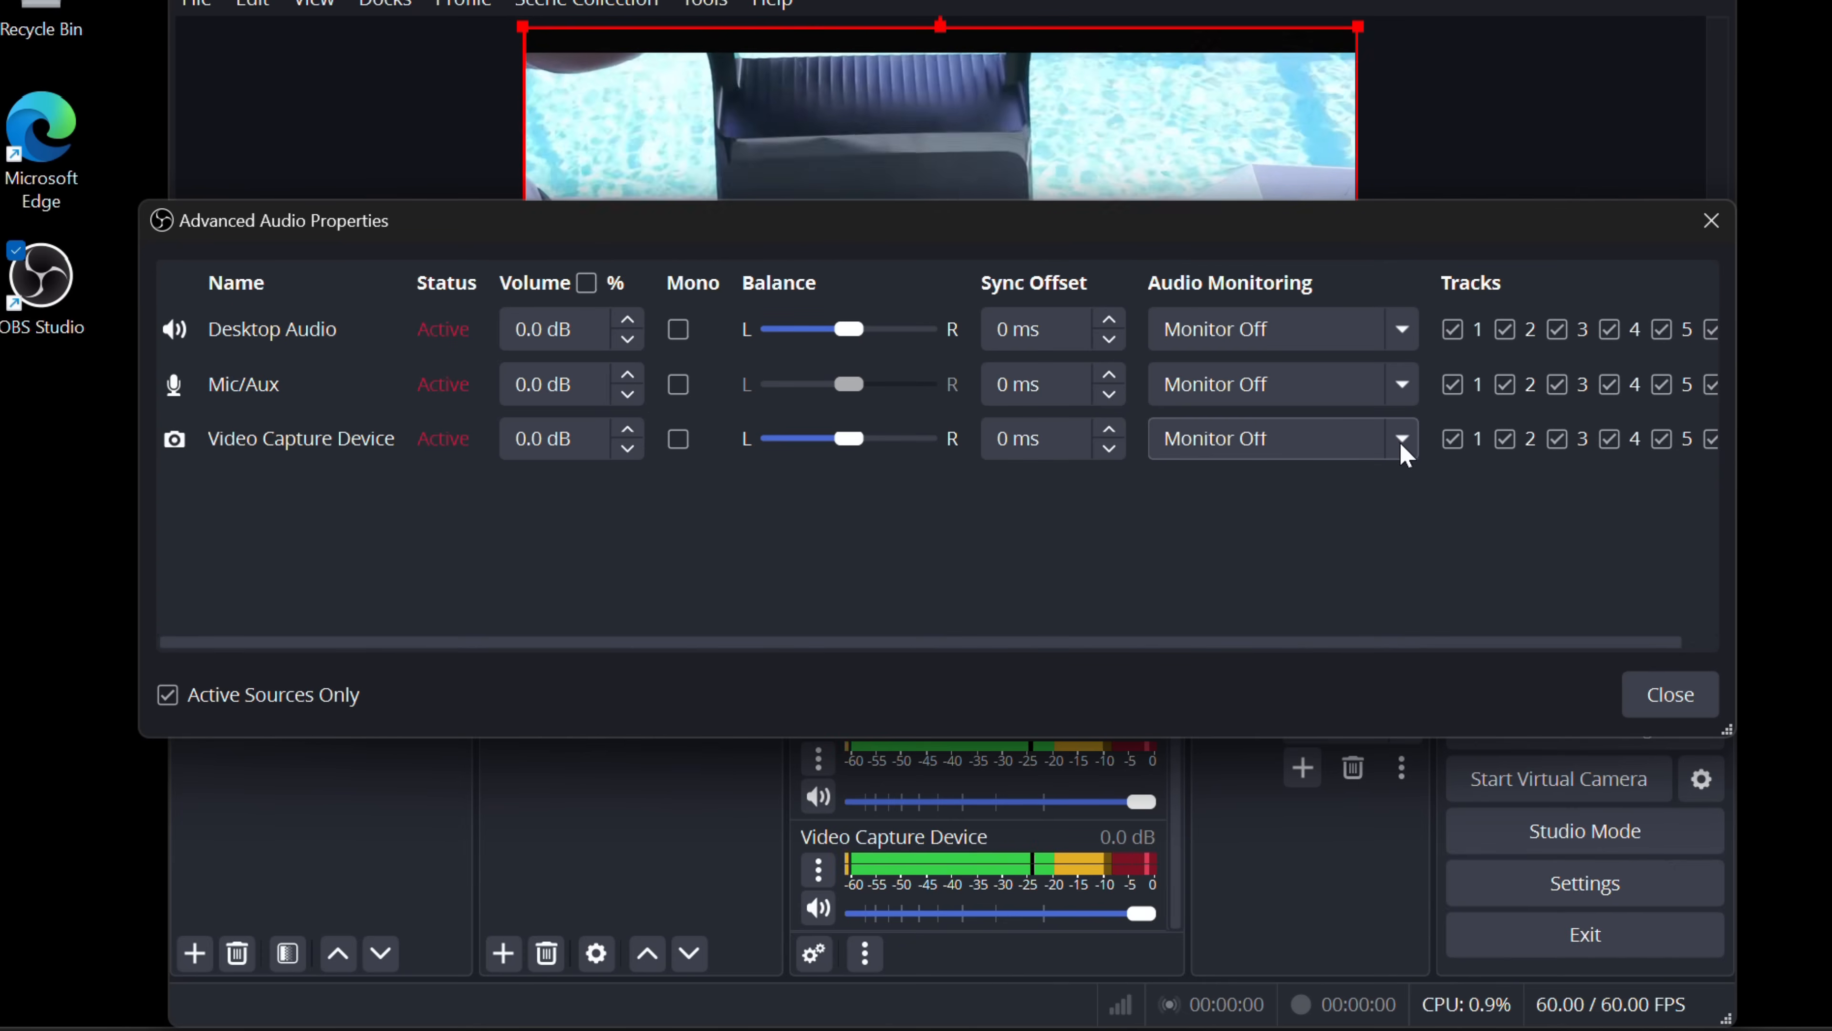
Set Video Capture Device audio monitoring to Monitor and Output and close Advanced Audio Properties.
{"action": "left_click", "coordinate": [1400, 438]}
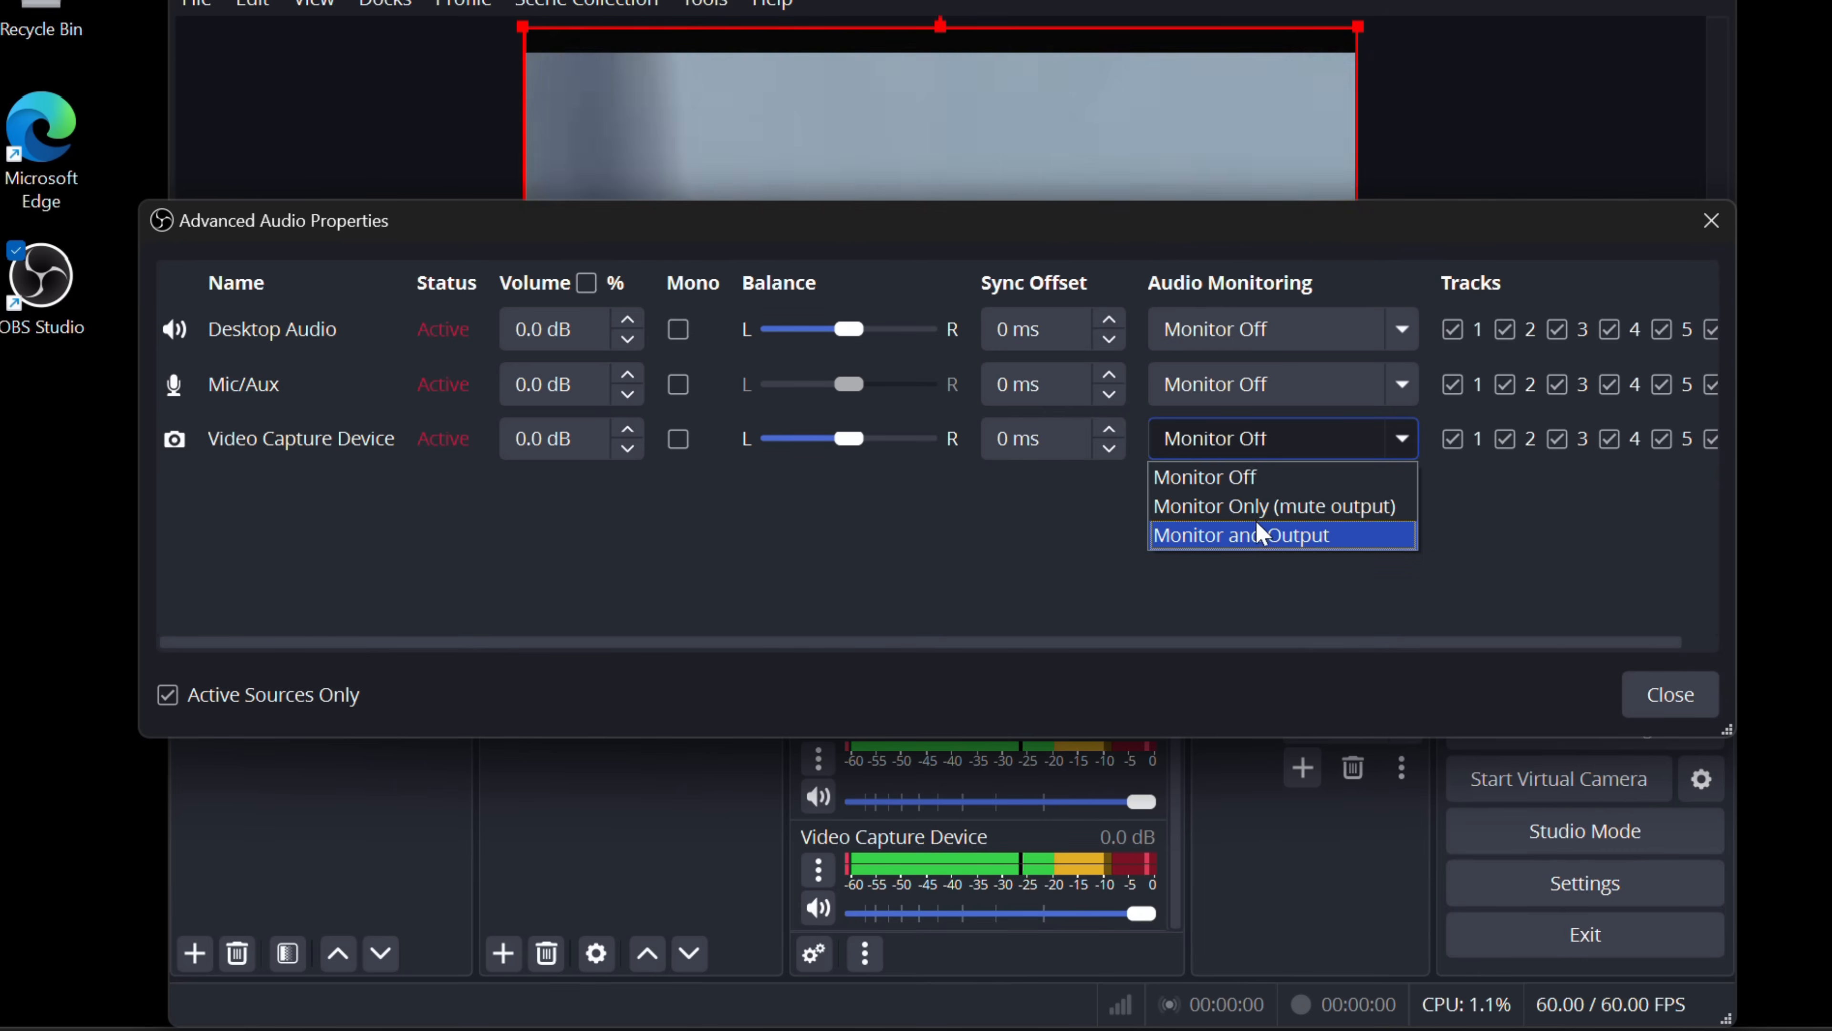
{"action": "left_click", "coordinate": [1240, 534]}
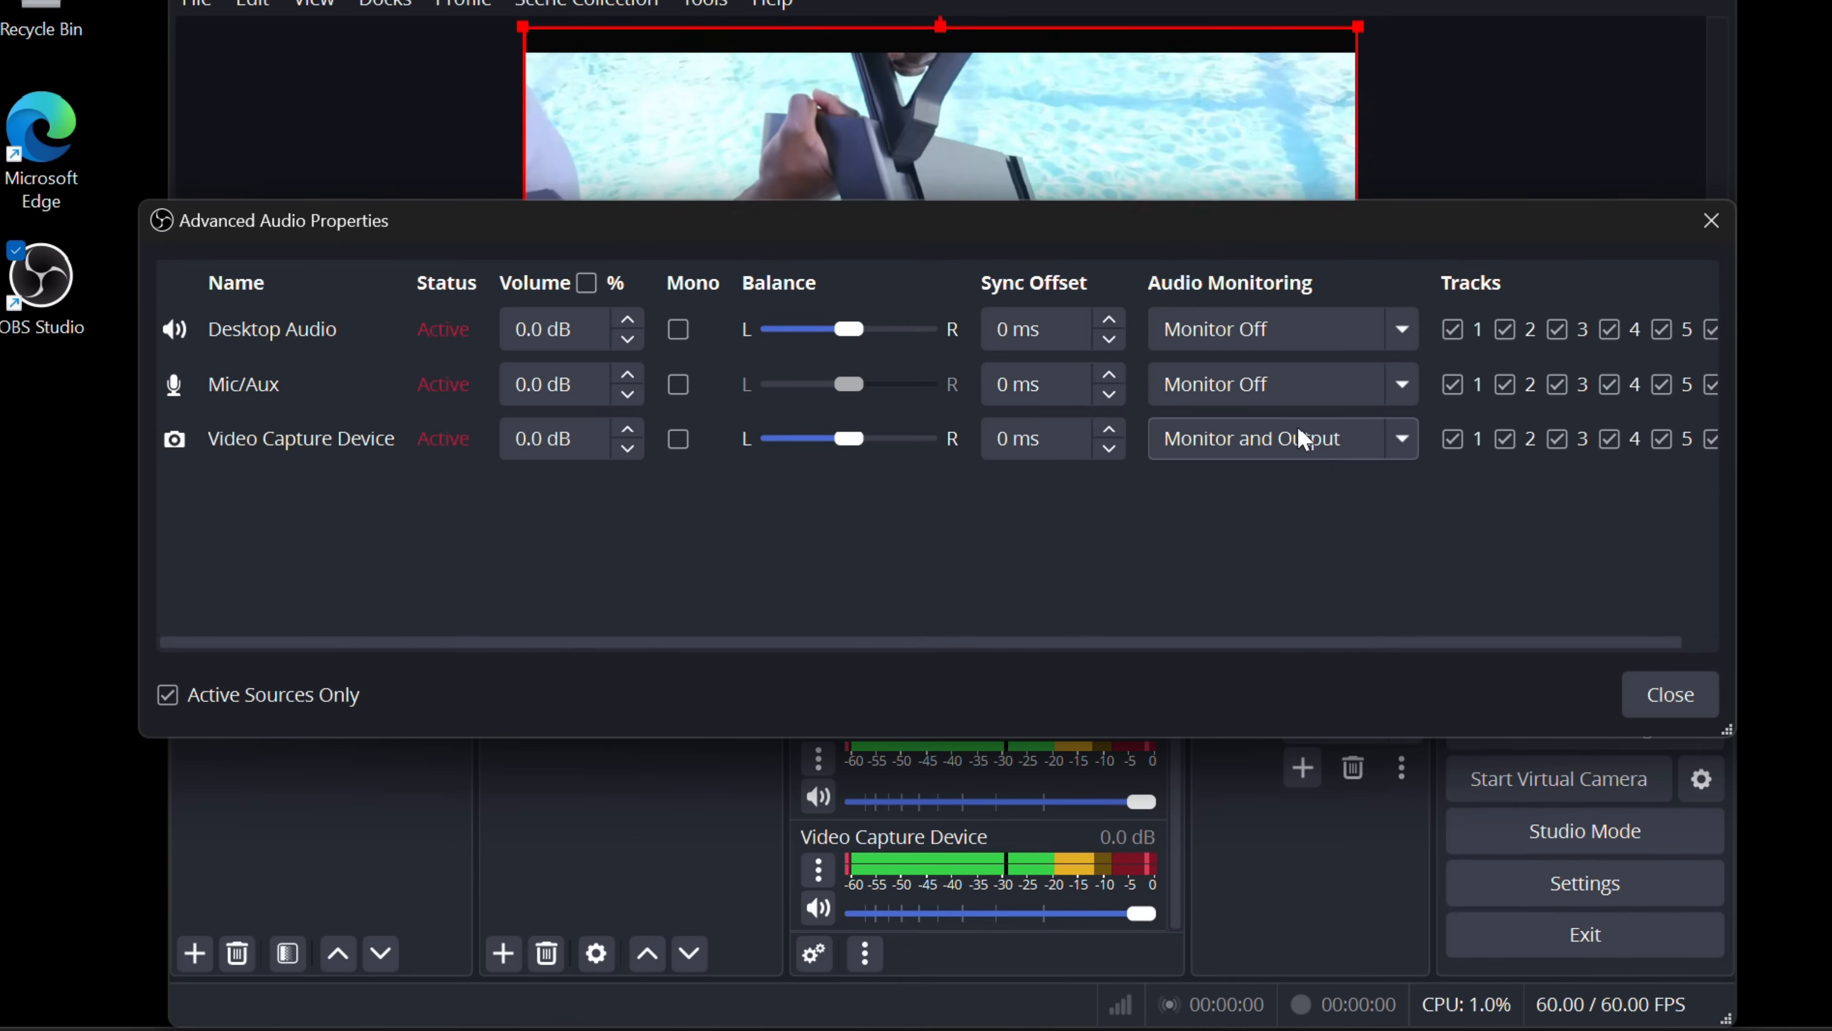
{"action": "left_click", "coordinate": [1282, 438]}
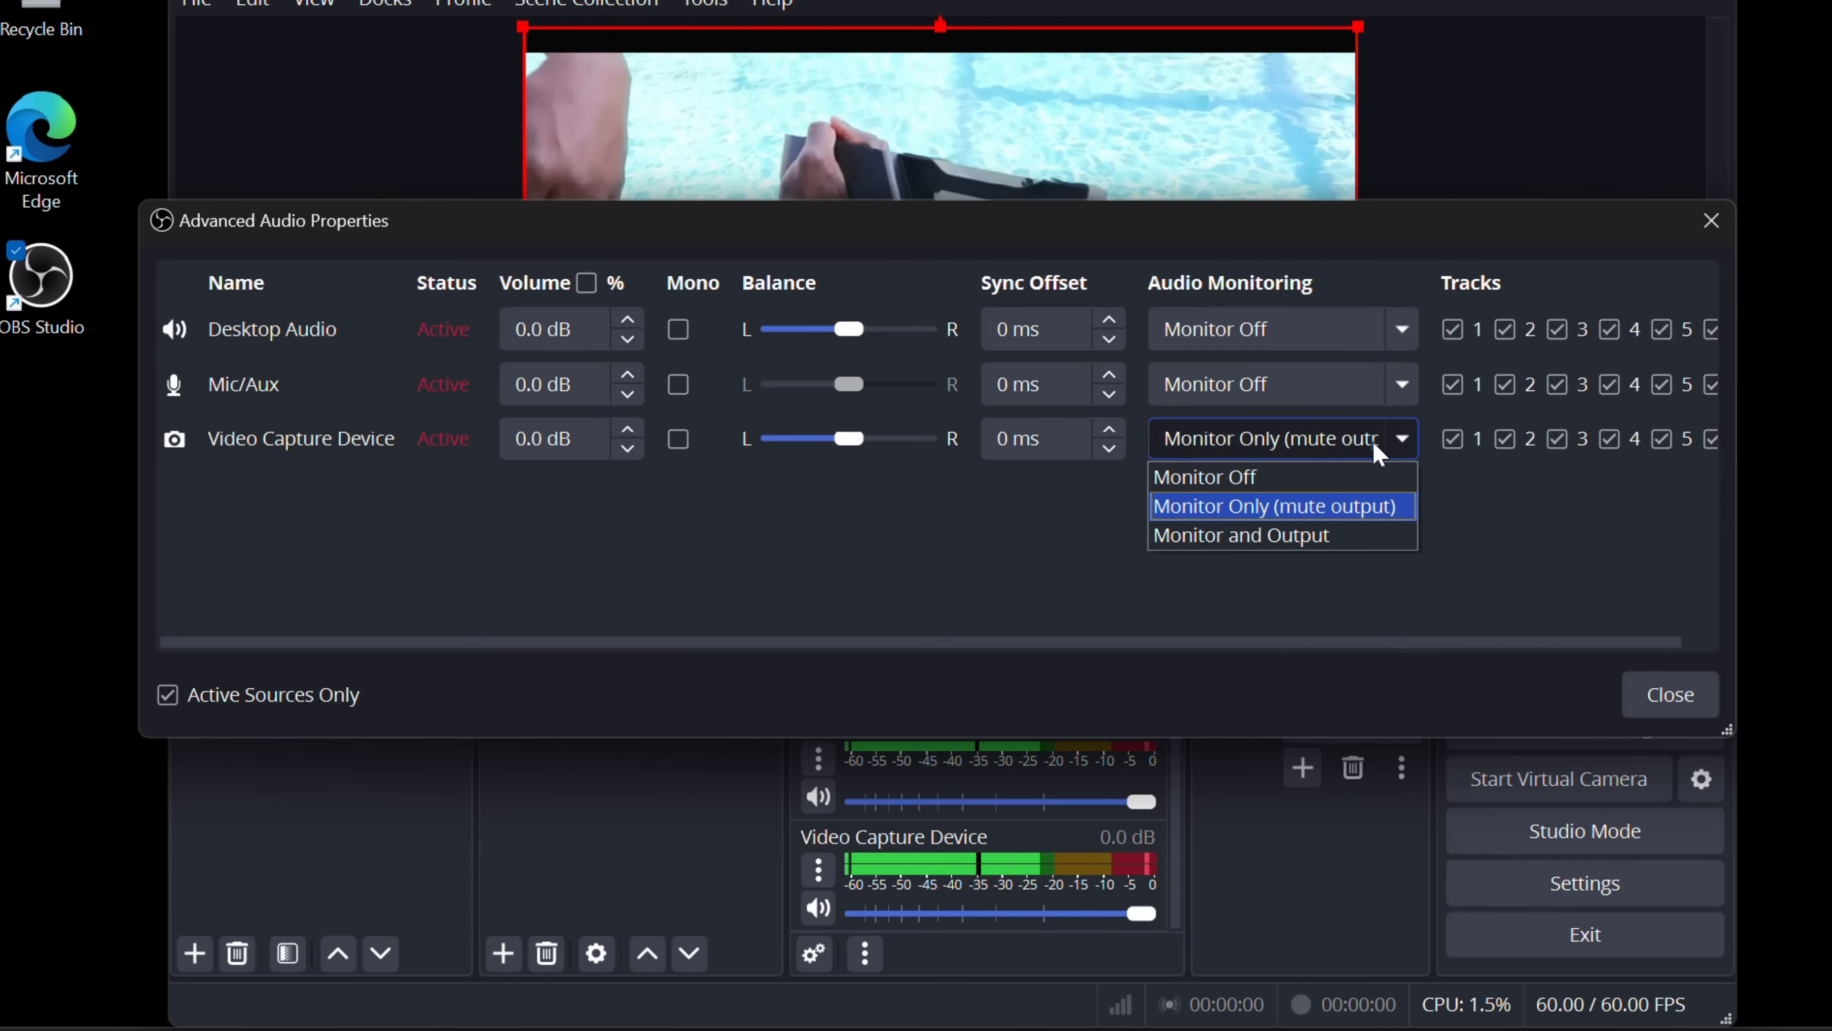
{"action": "left_click", "coordinate": [1241, 534]}
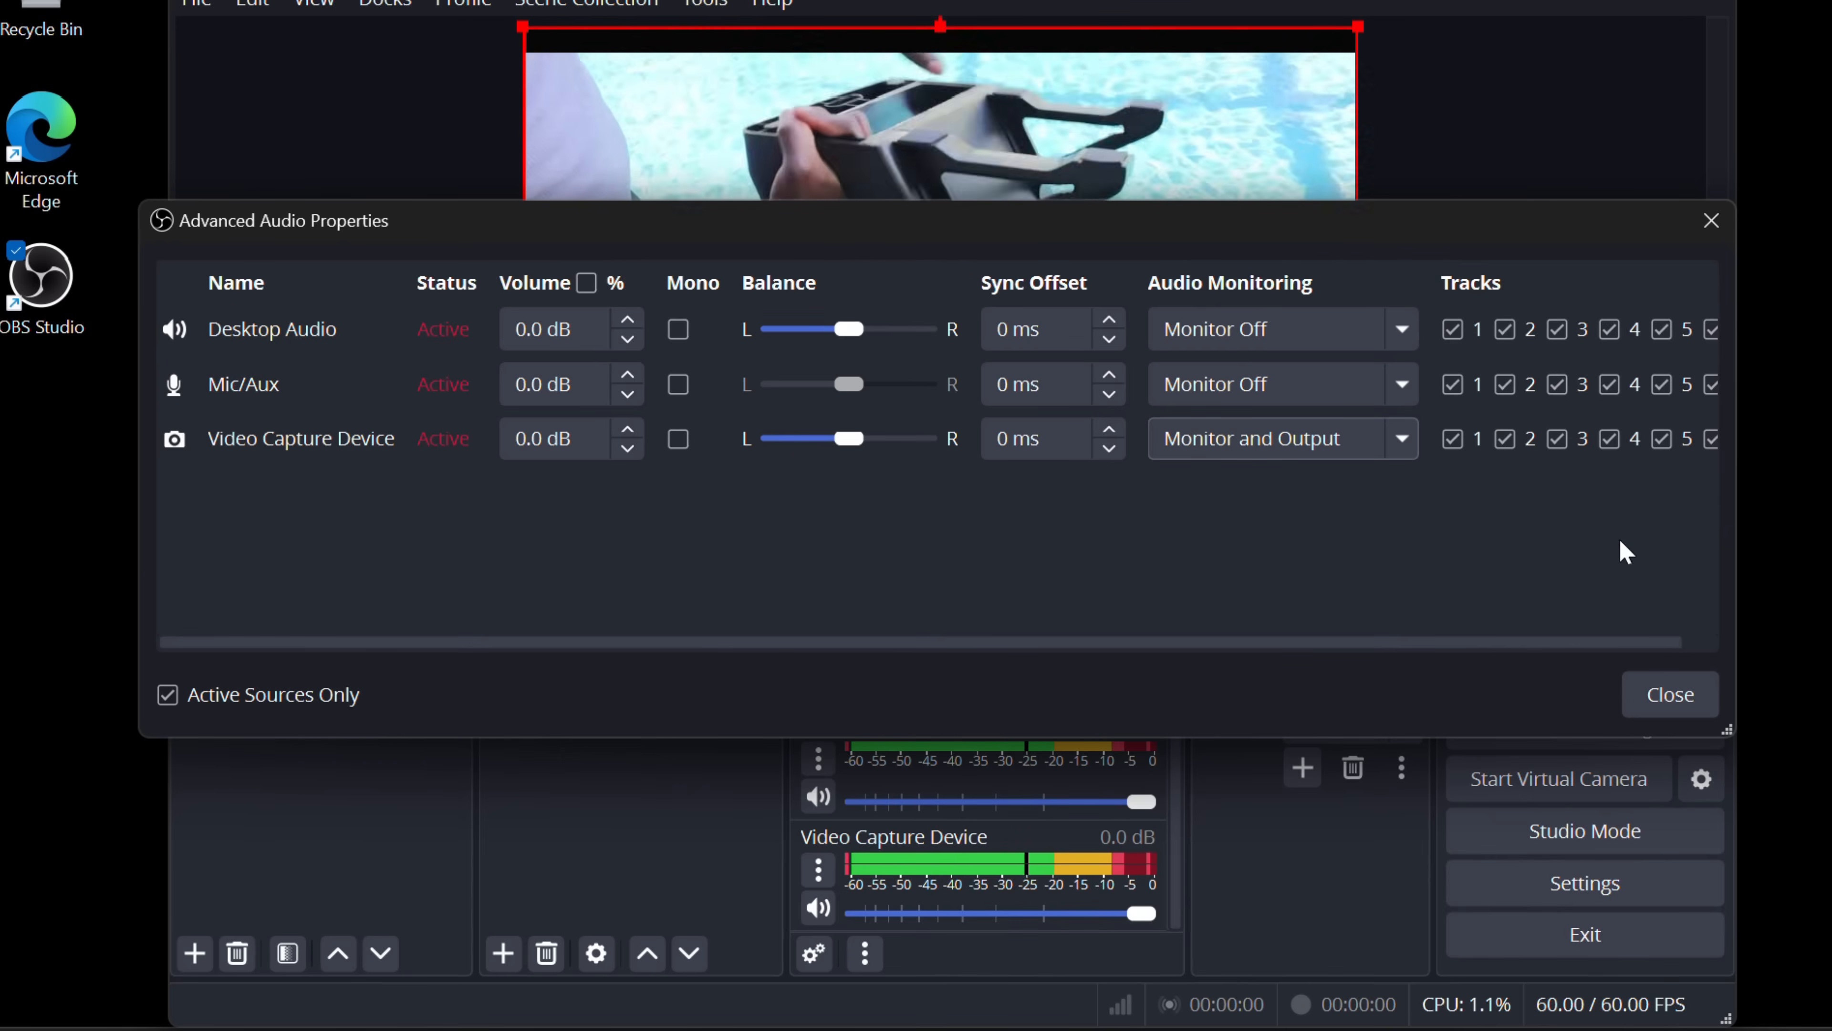
{"action": "left_click", "coordinate": [1669, 694]}
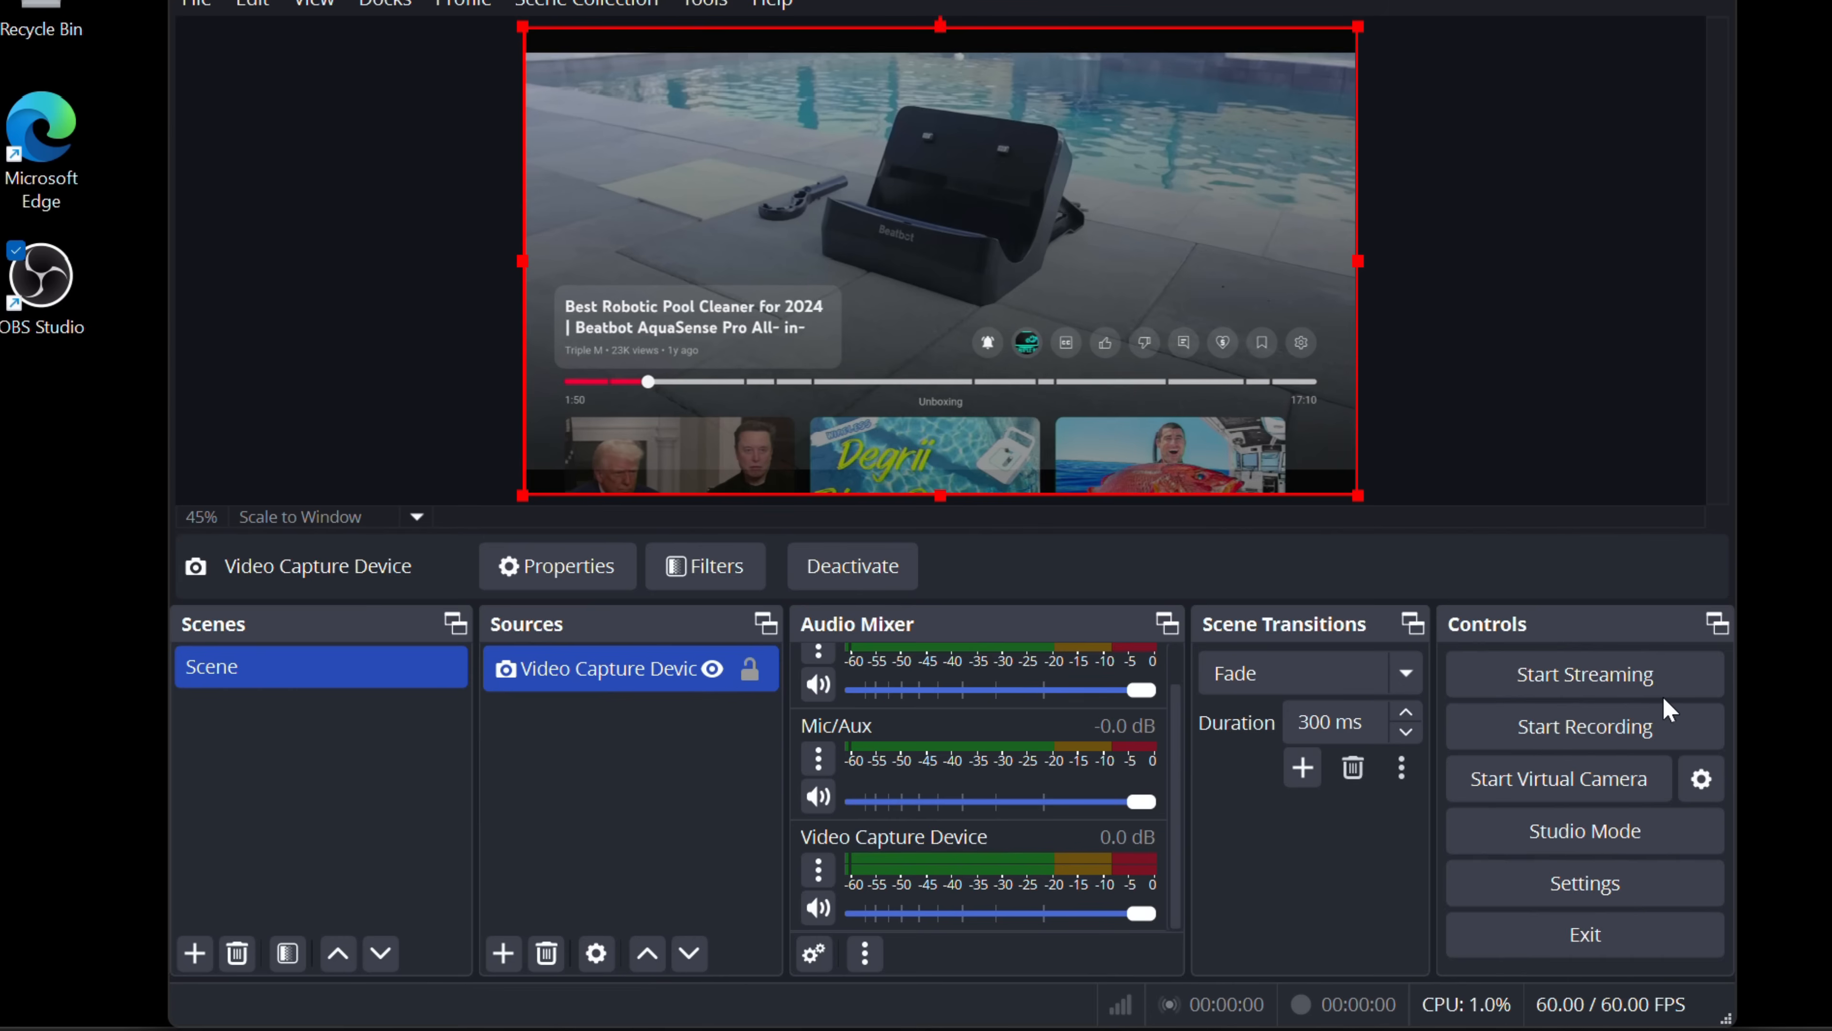
{"action": "mouse_move", "coordinate": [1501, 184]}
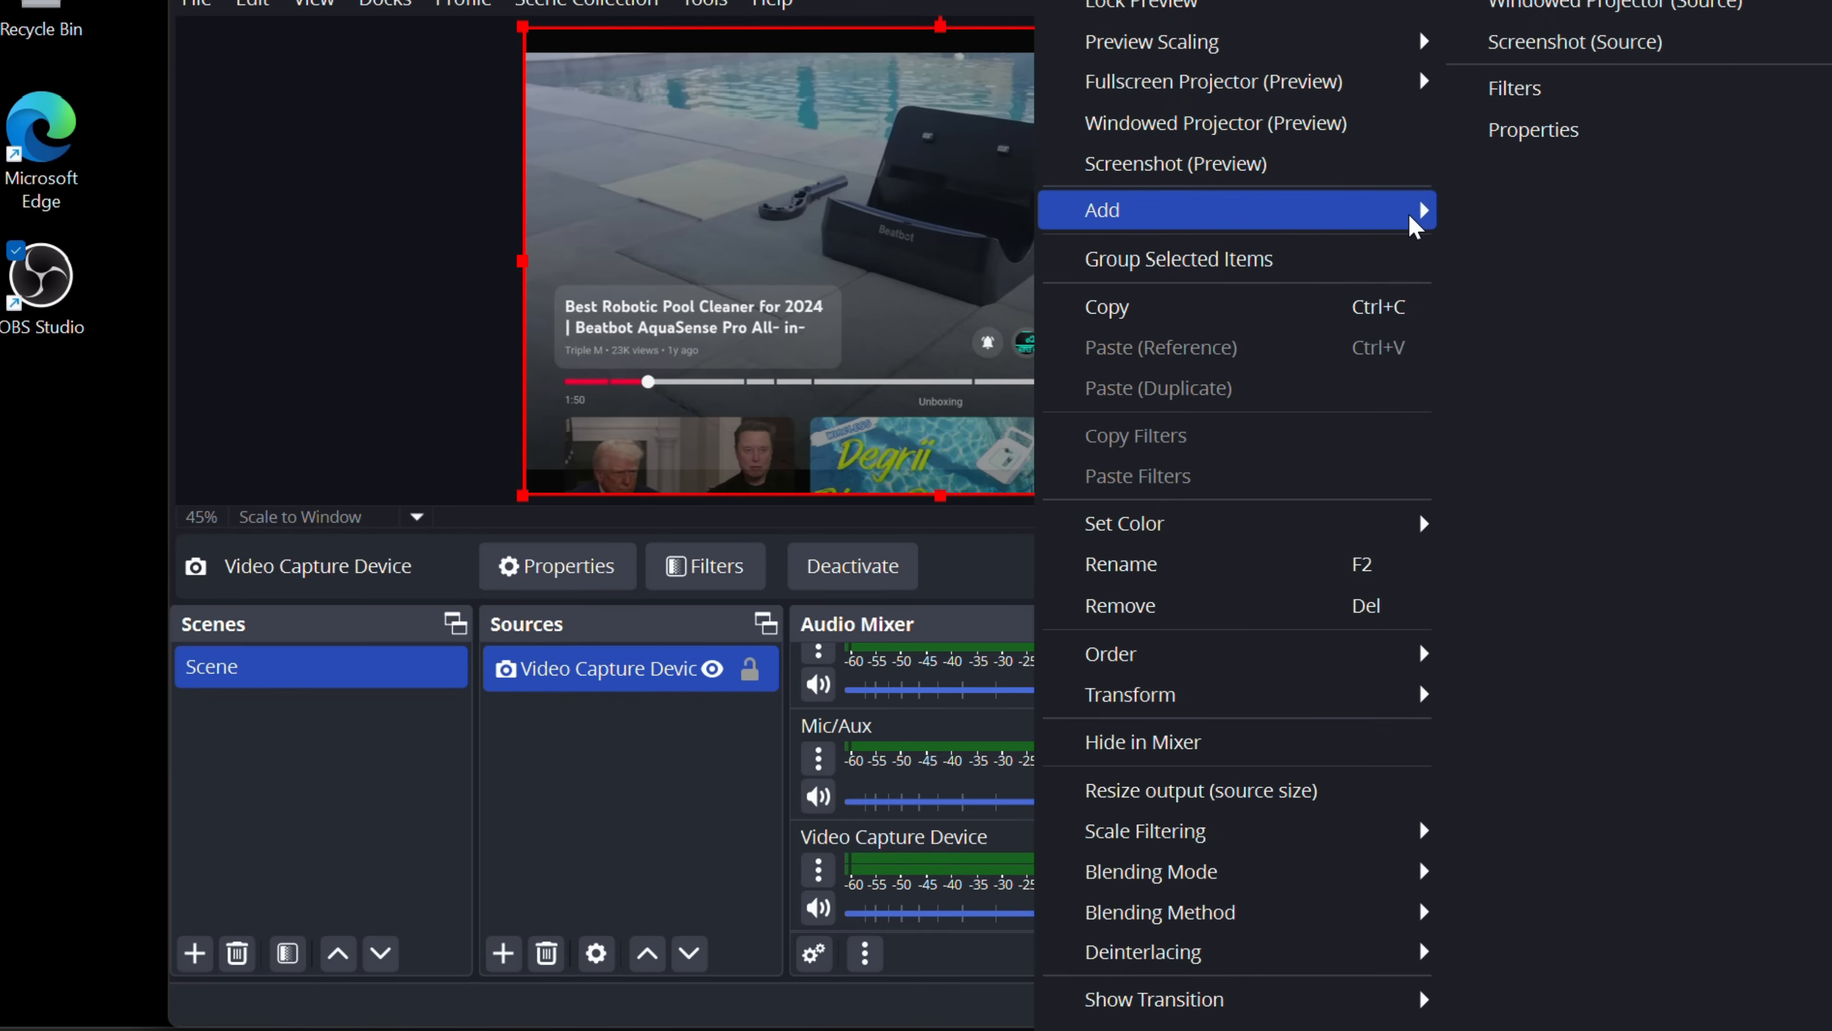
{"action": "mouse_move", "coordinate": [1212, 80]}
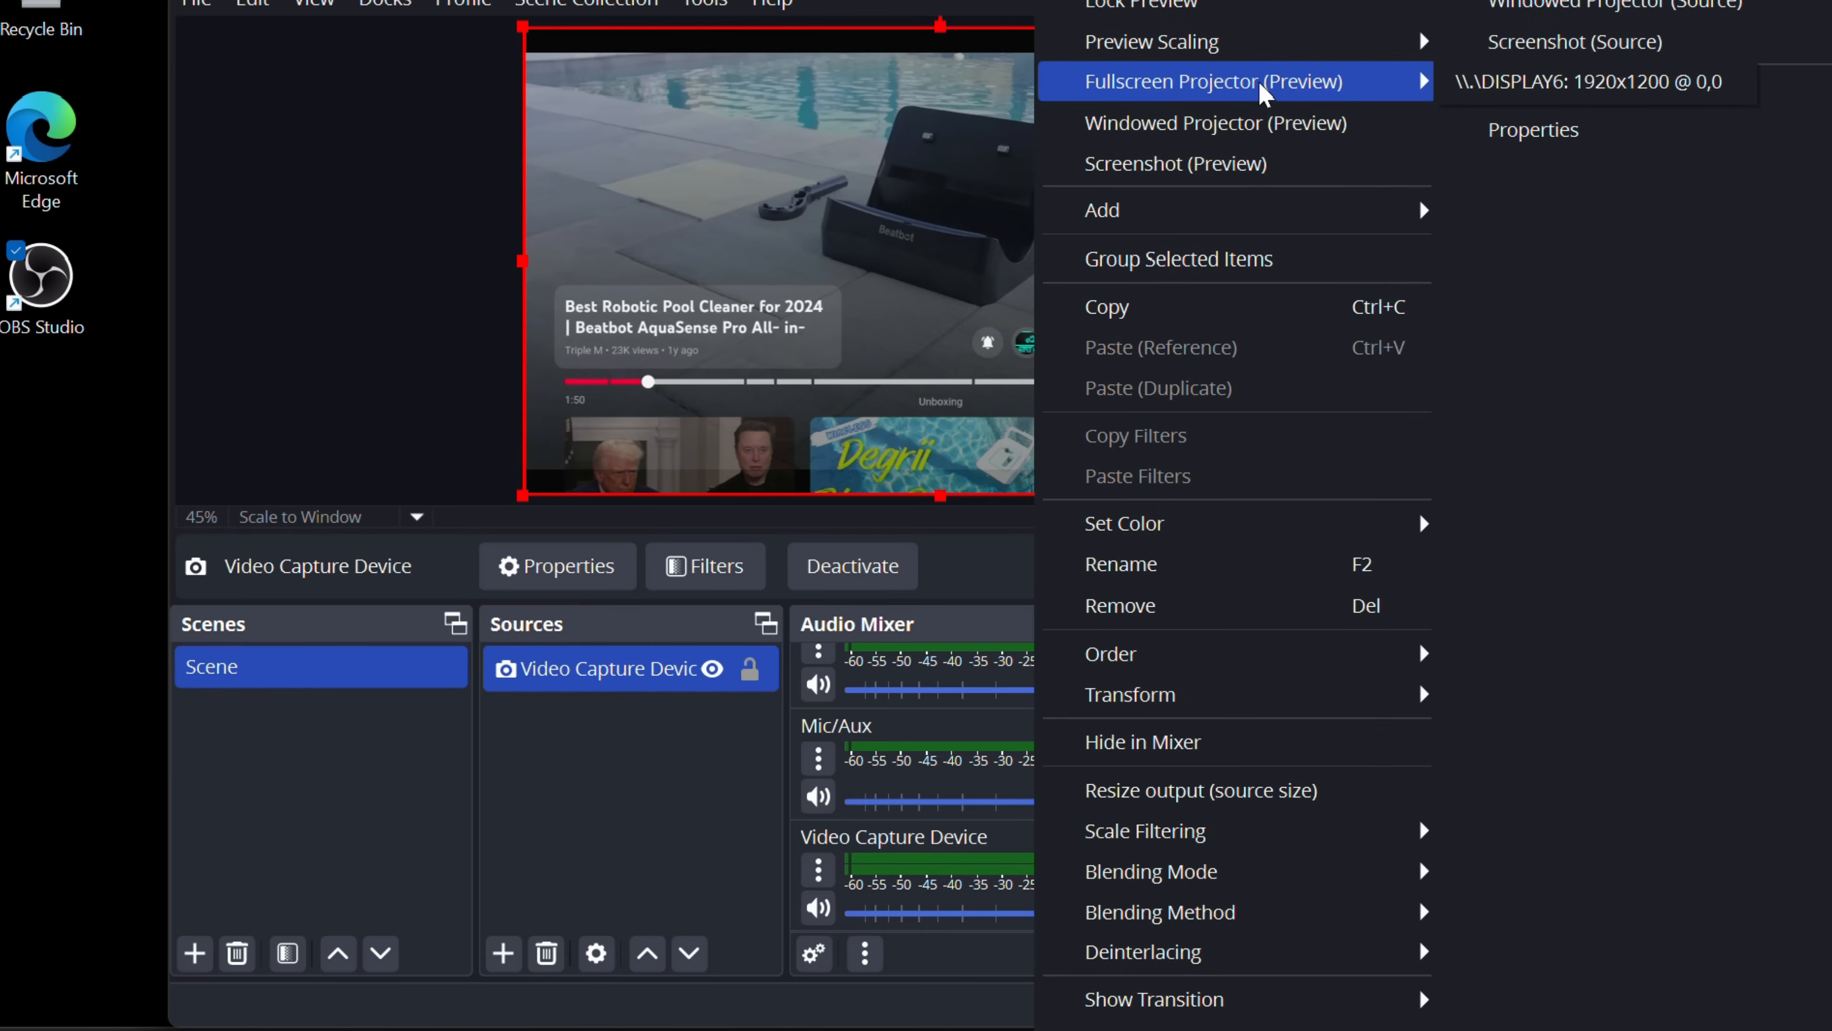
{"action": "mouse_move", "coordinate": [1593, 82]}
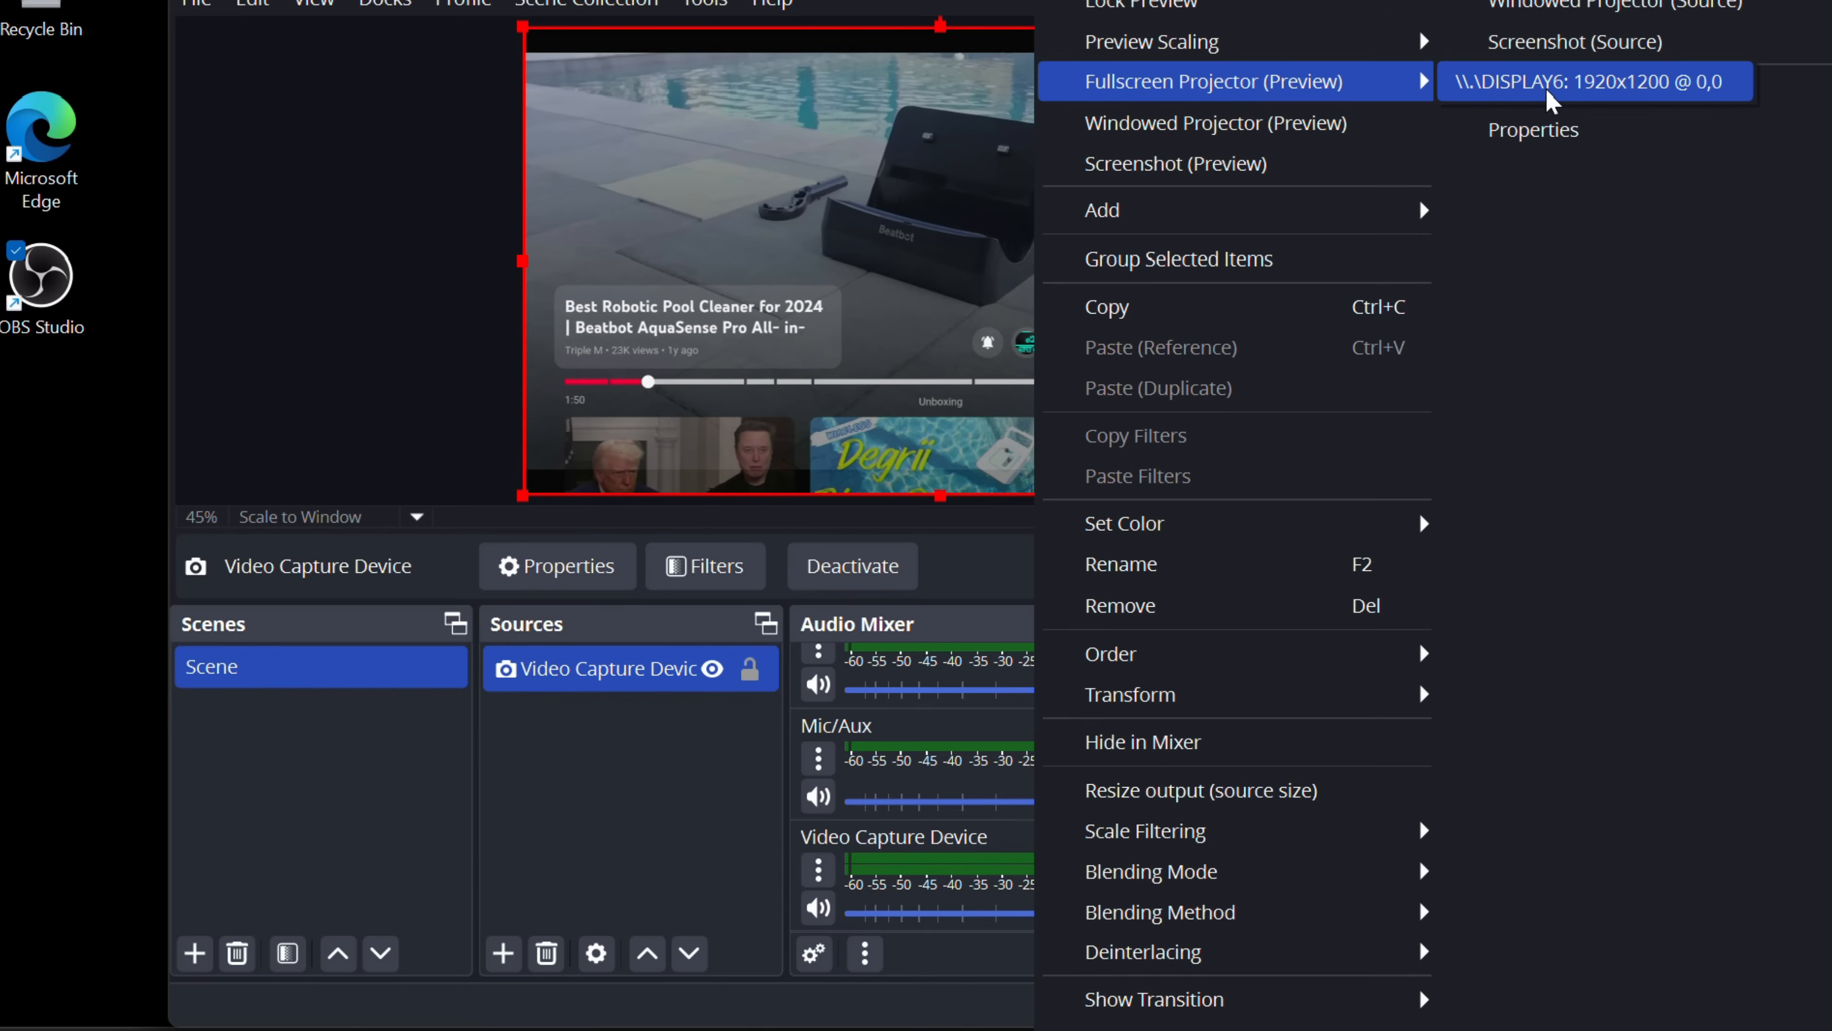
Send the preview as a fullscreen projector to the DISPLAY6 1920x1200 display.
{"action": "left_click", "coordinate": [1593, 80]}
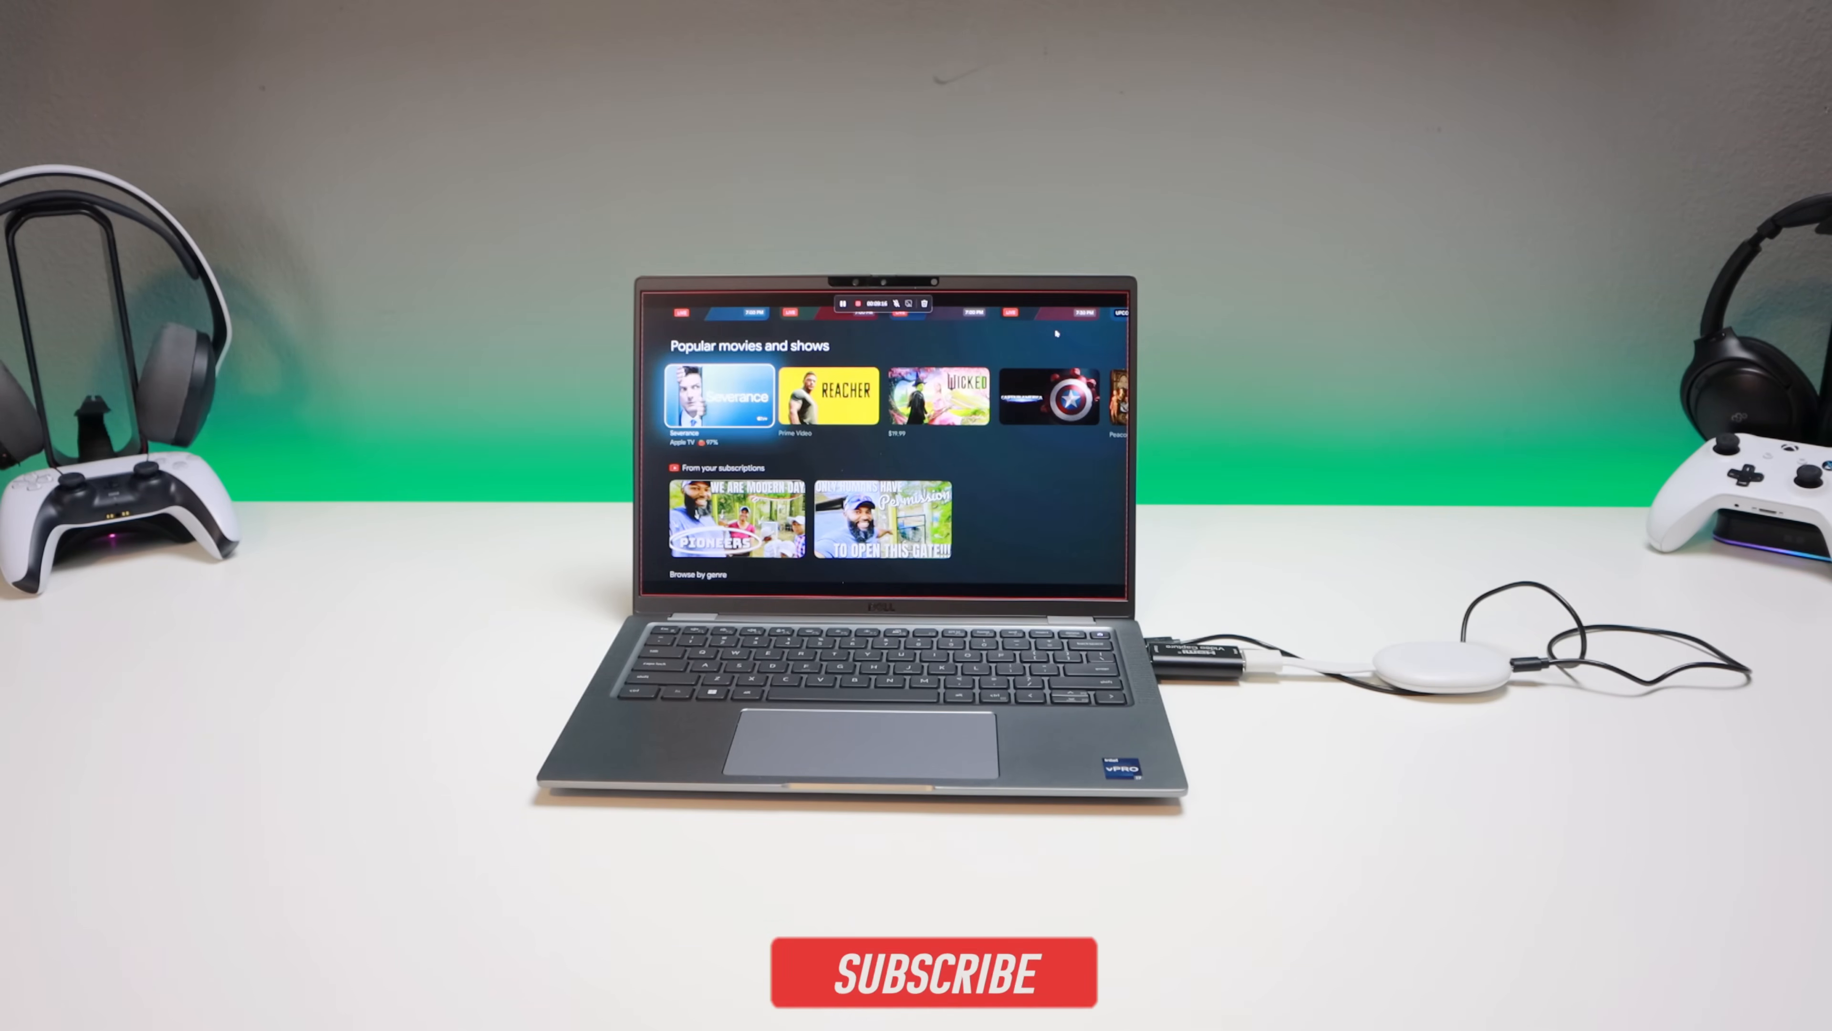
{"action": "left_click", "coordinate": [933, 972]}
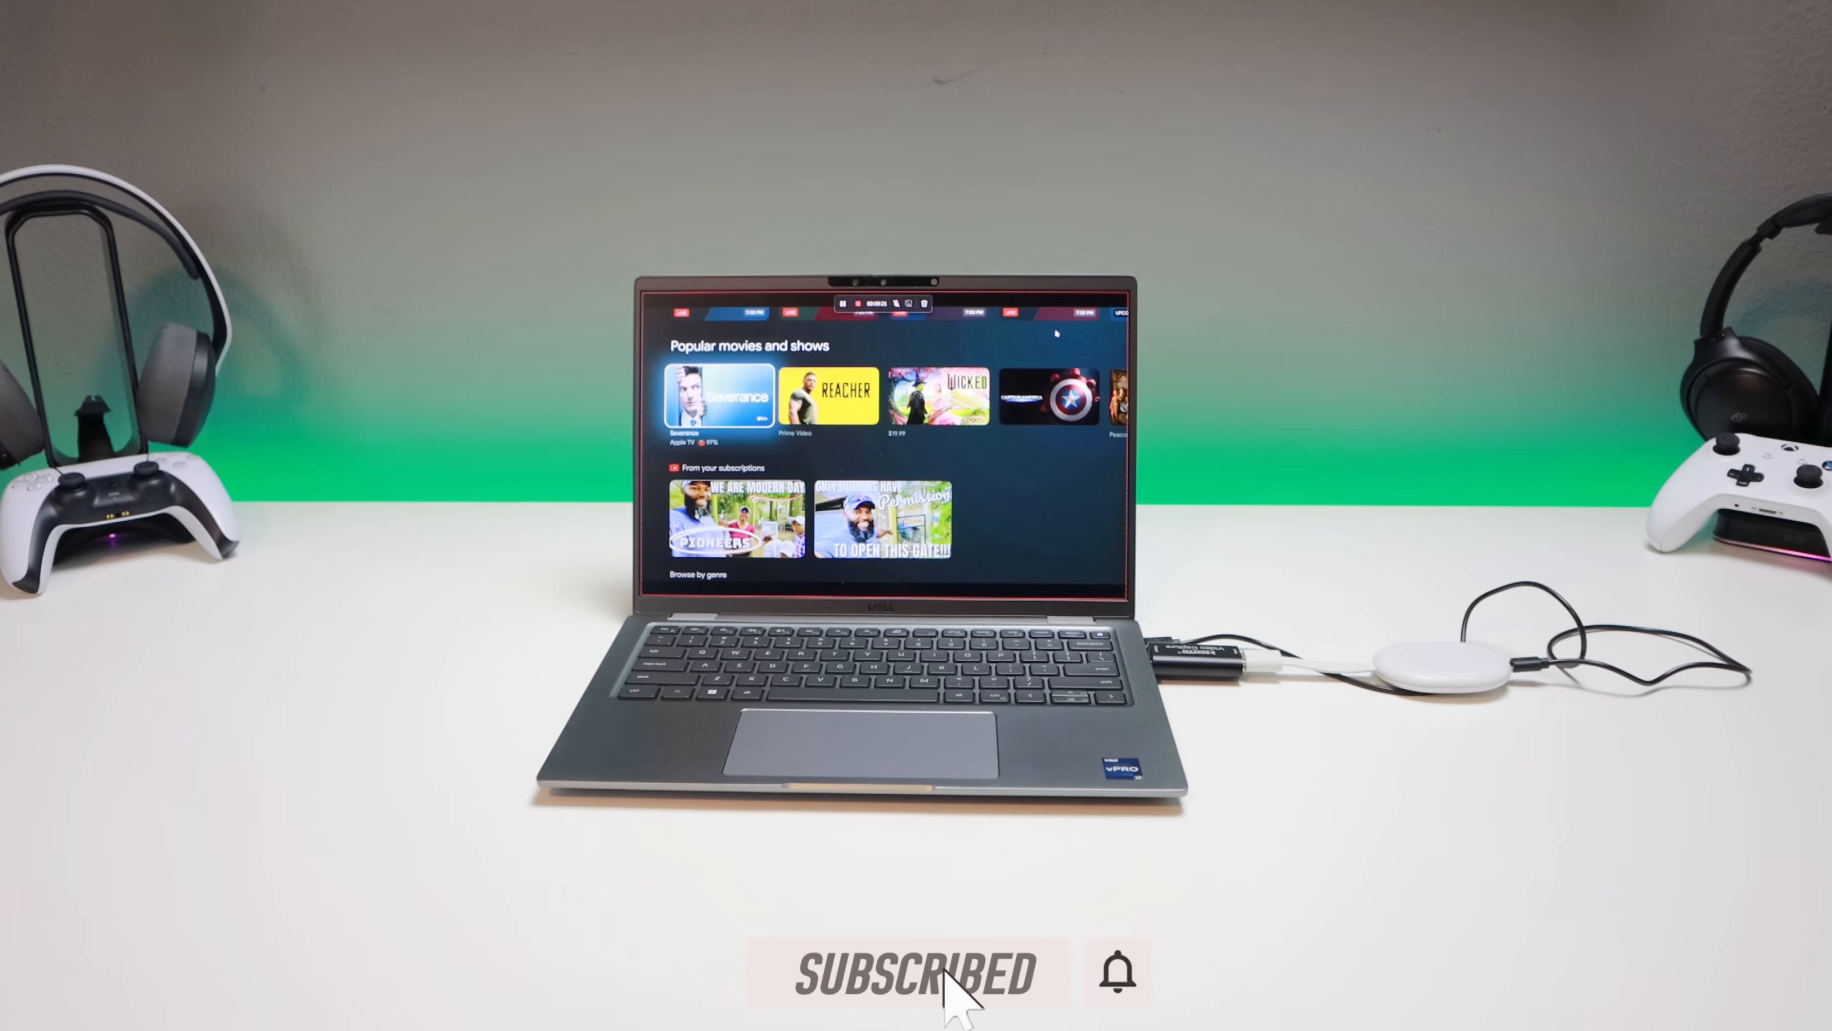